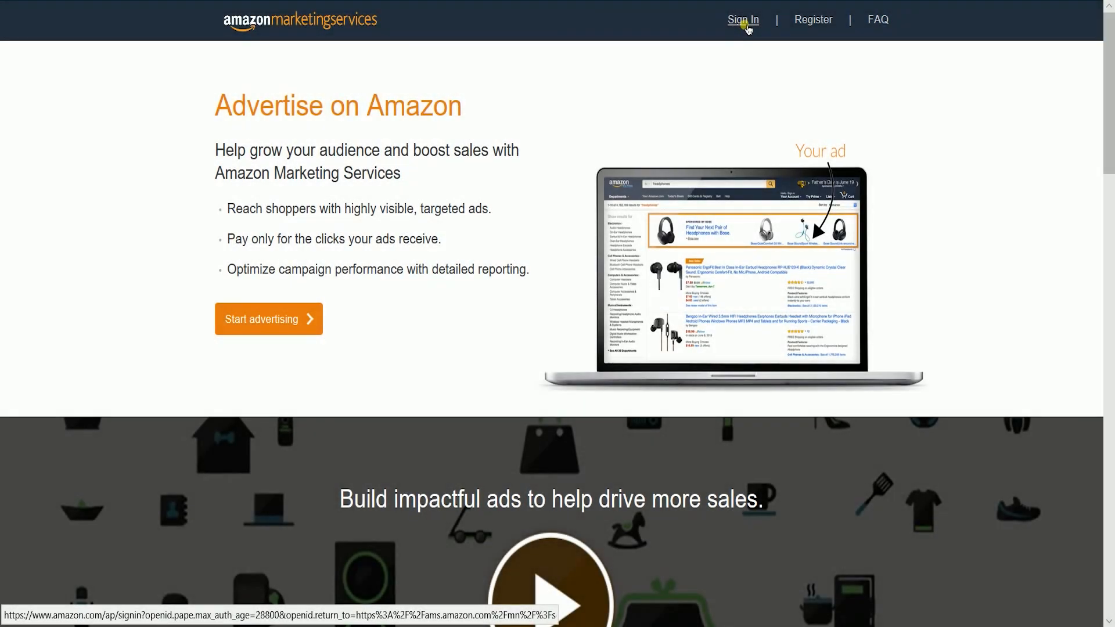
Step: Sign in to the Acrylatex advertising account and begin a new Store from the Stores section
click(742, 19)
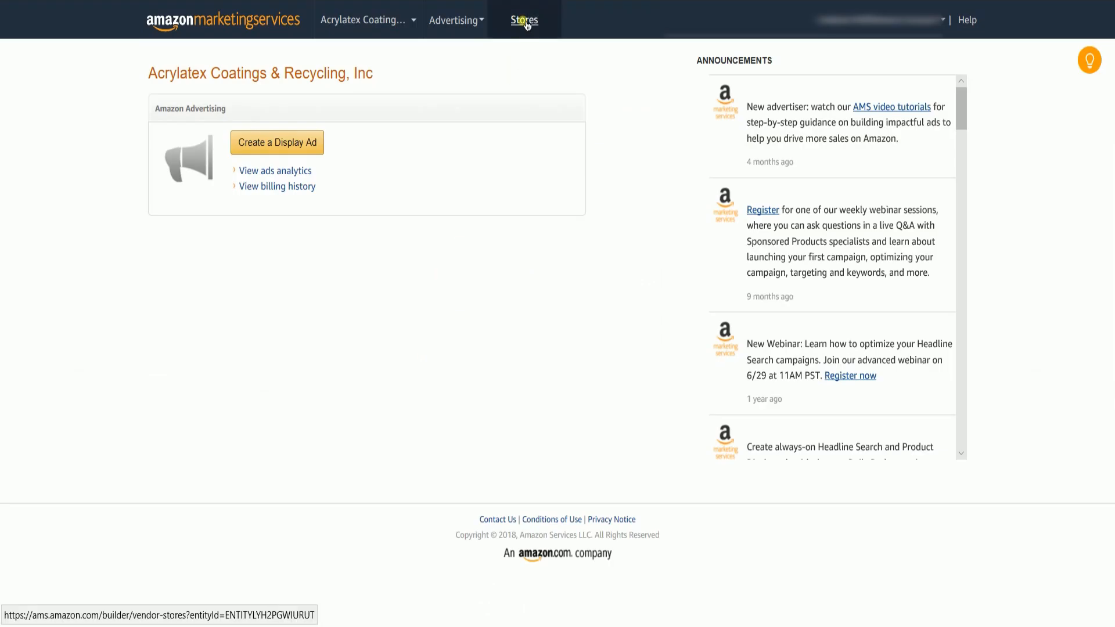
click(525, 20)
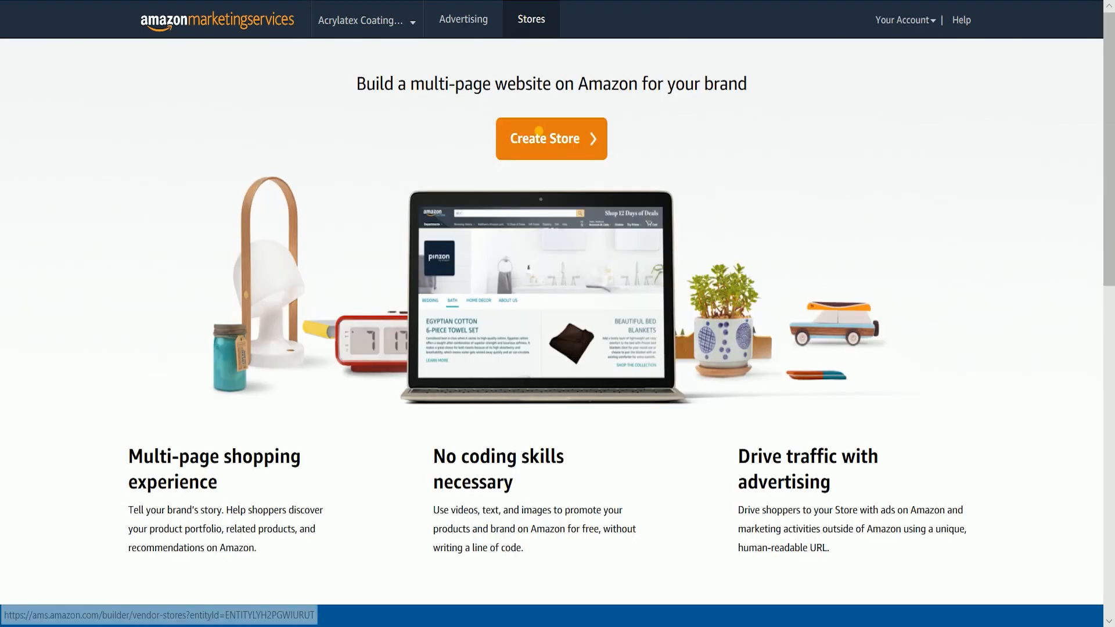
click(551, 138)
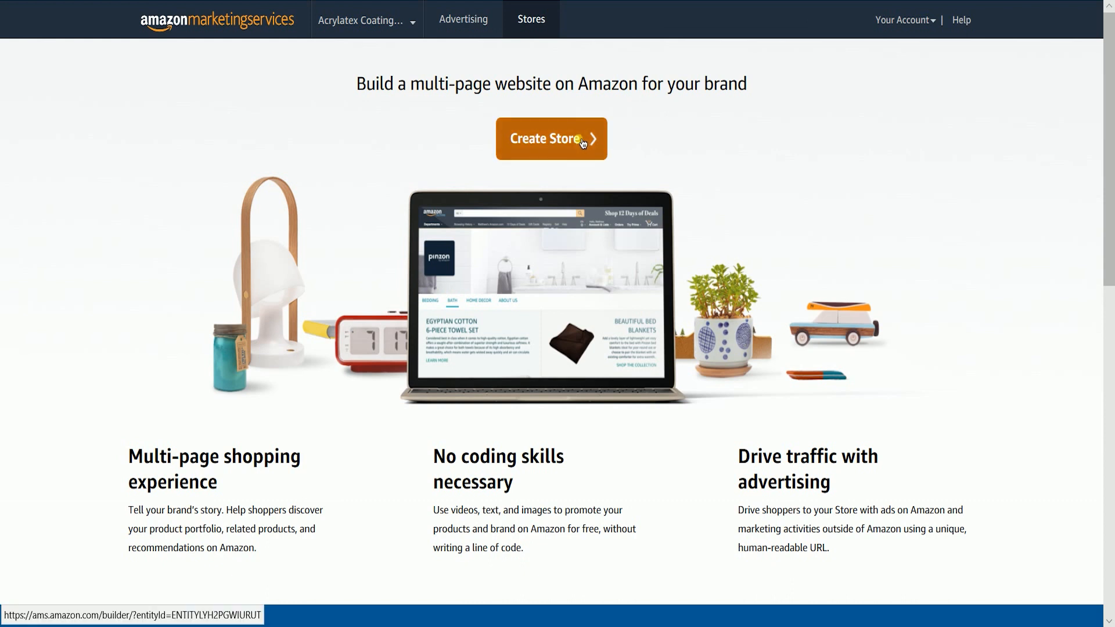
click(551, 139)
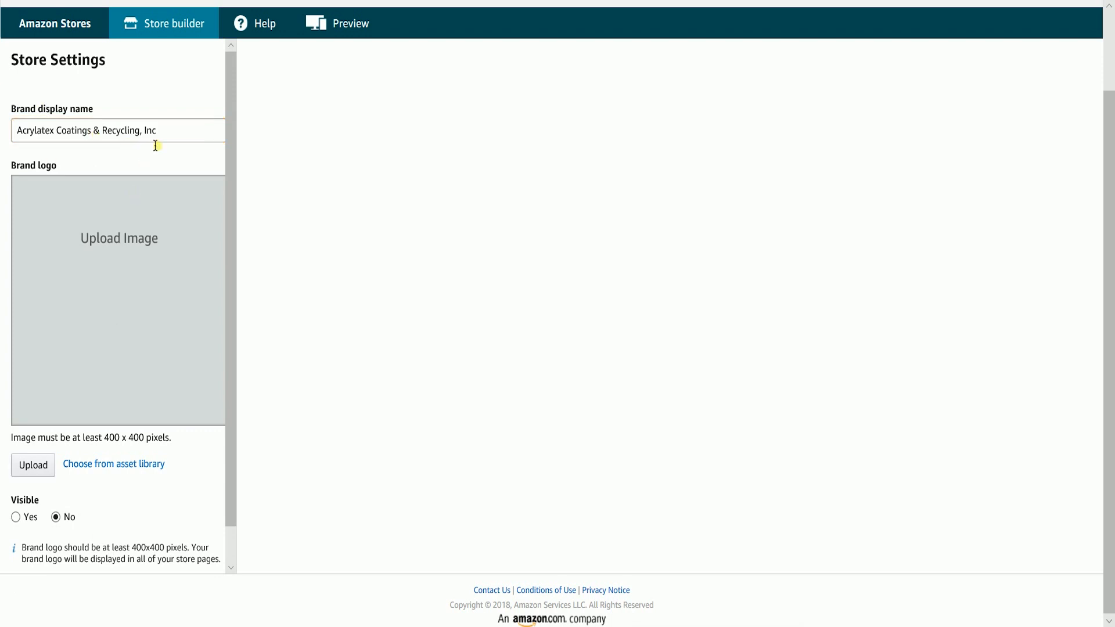
mouse_move(134, 280)
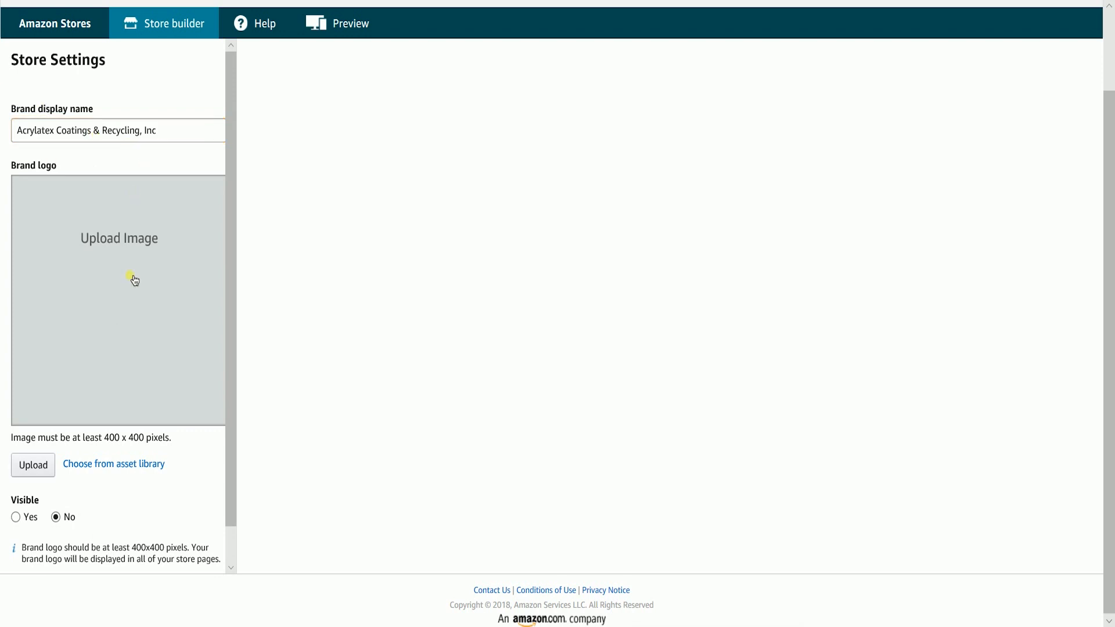
Step: Upload the Acrylatex logo file and crop it to the chosen zoom framing
click(32, 465)
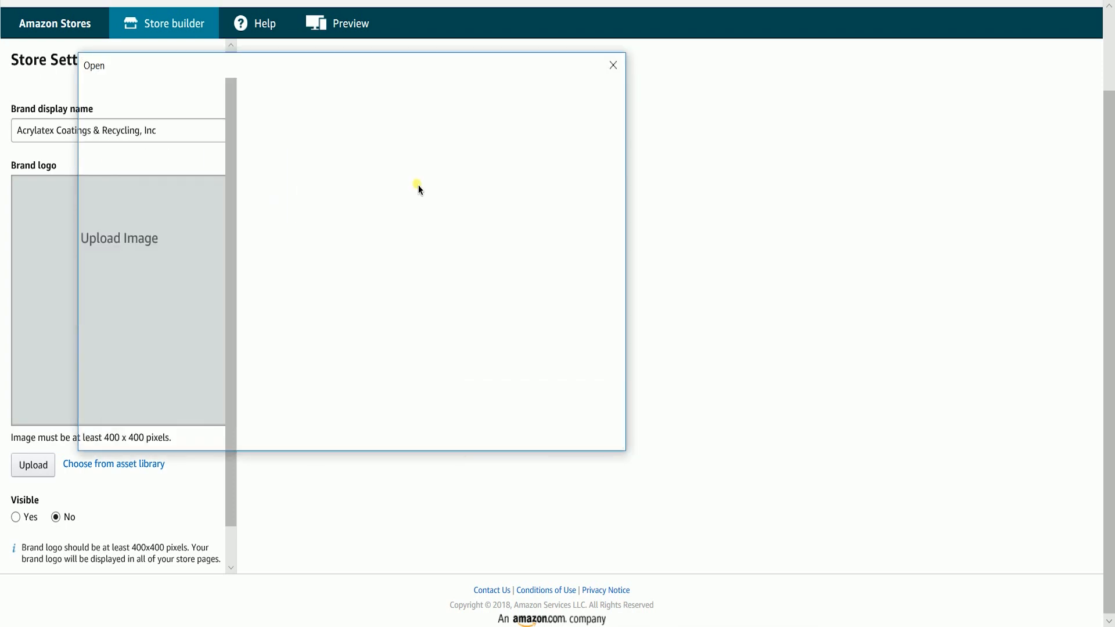
click(613, 64)
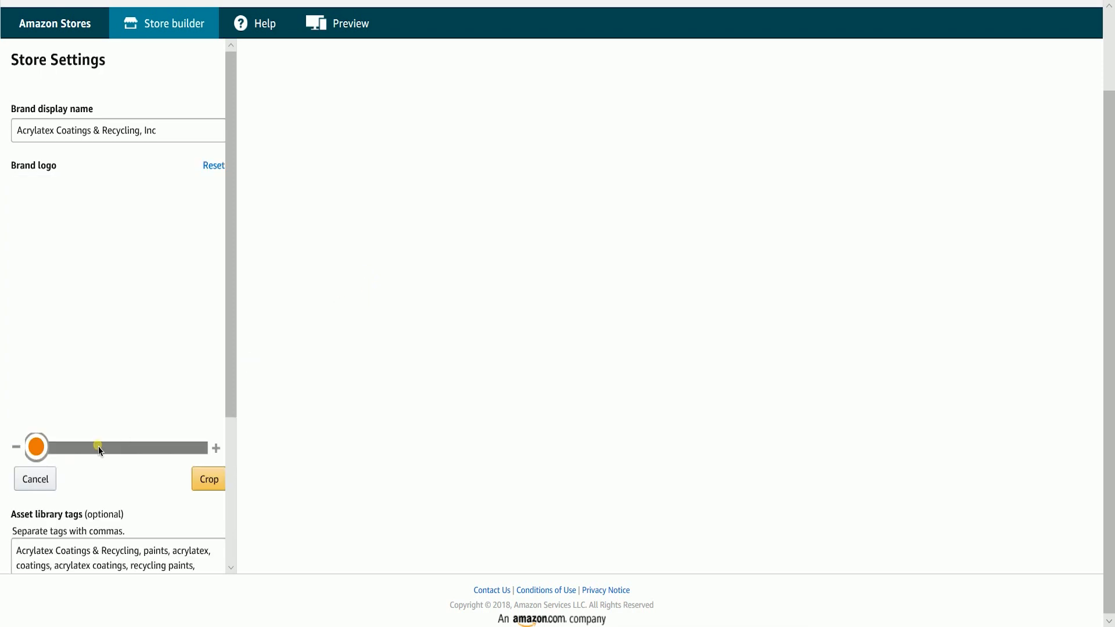
drag(98, 447, 38, 447)
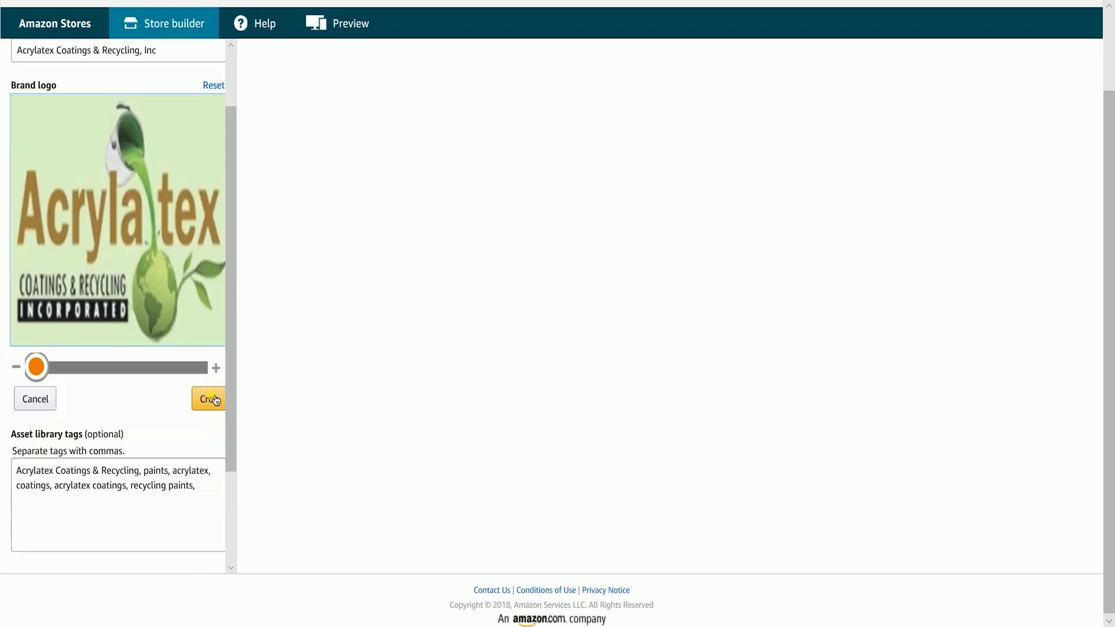
click(206, 399)
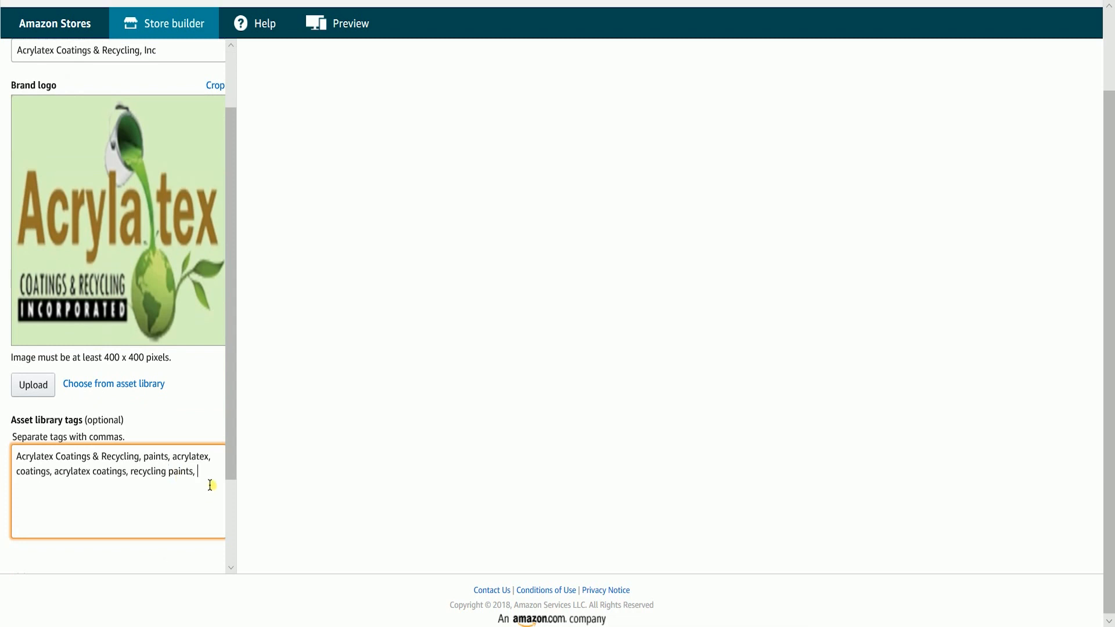
Step: Add asset tags, set the logo visible, and continue to the home page step
scroll(down, 3)
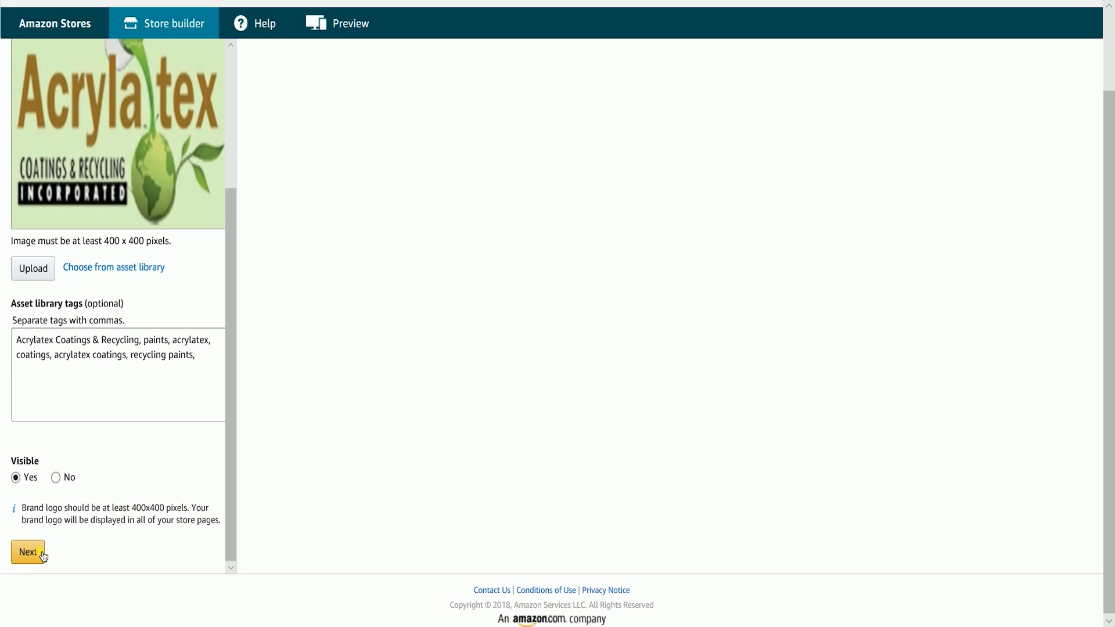
click(28, 551)
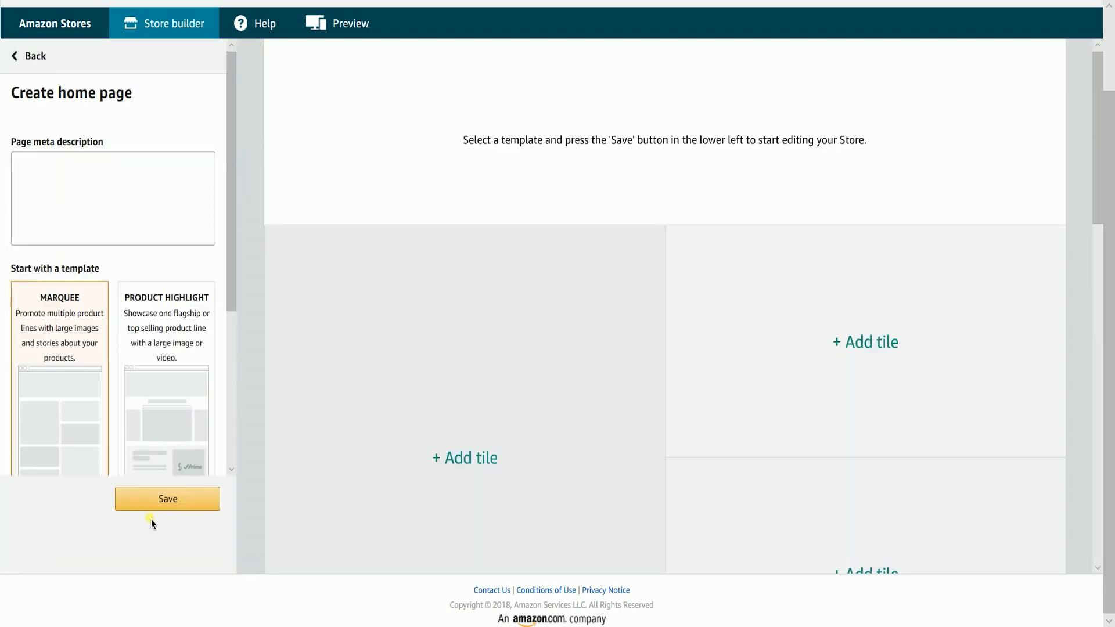
mouse_move(291, 412)
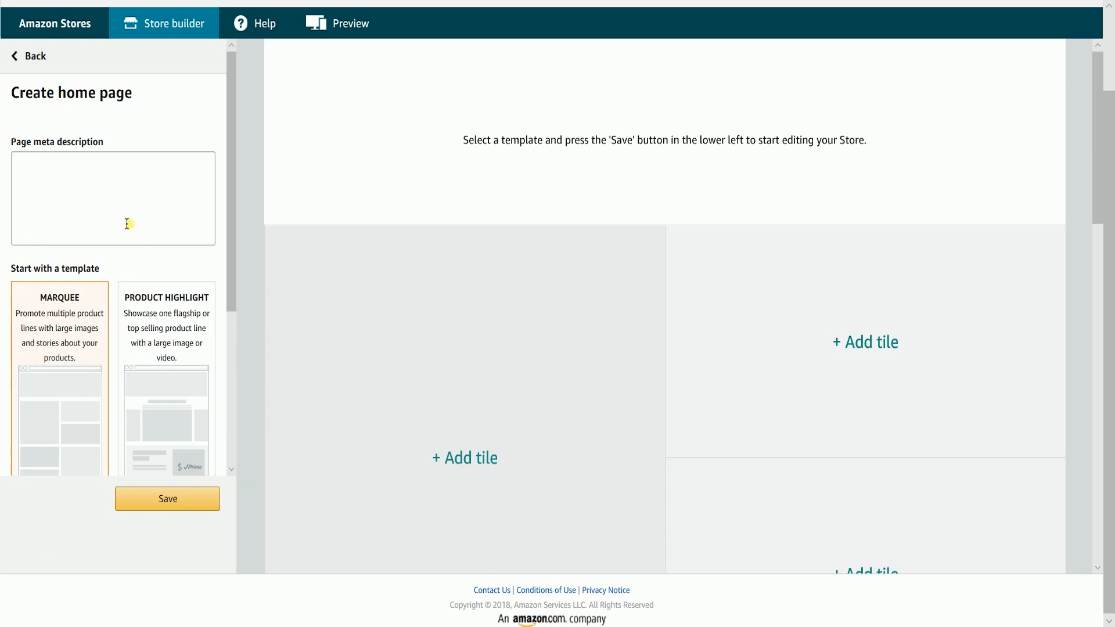
Step: Enter 'Home' as the page meta description and review the Product Grid layout
click(112, 198)
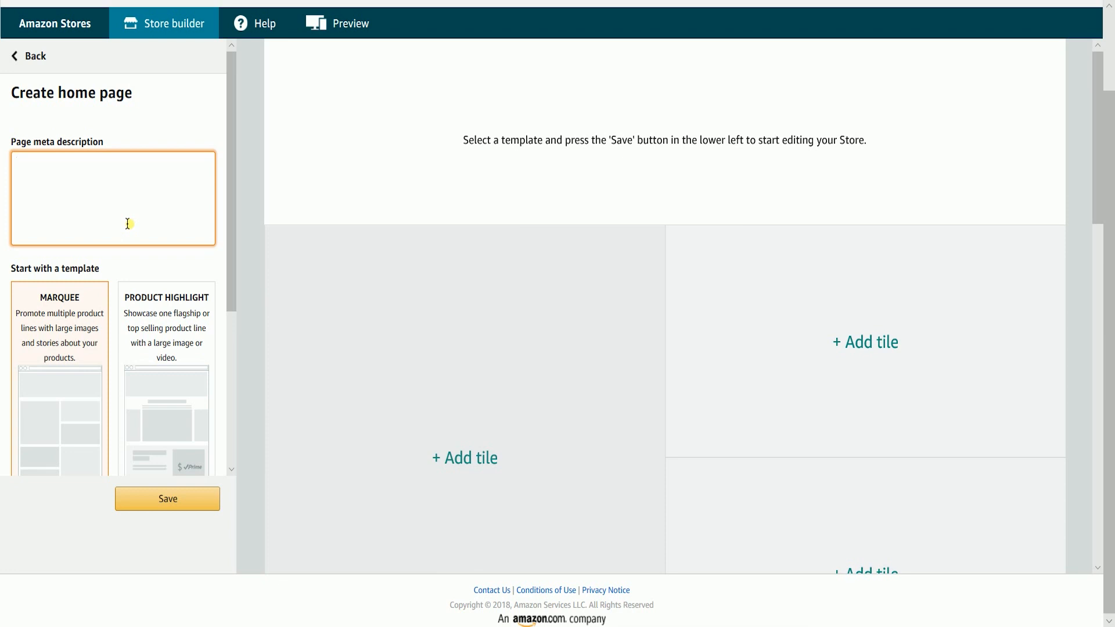
text(Home)
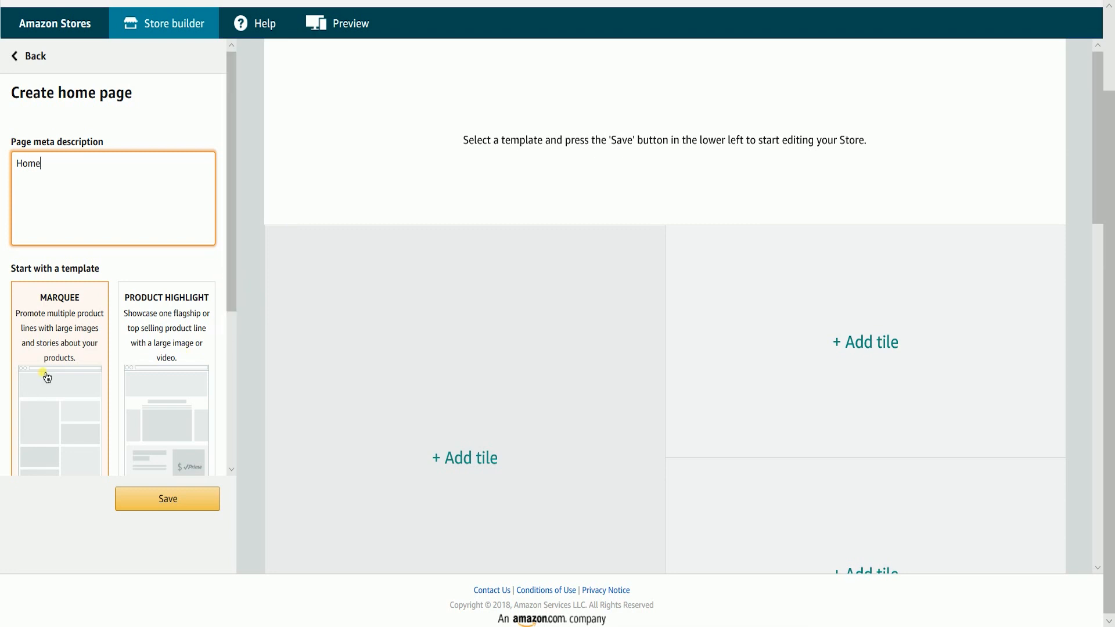
scroll(down, 3)
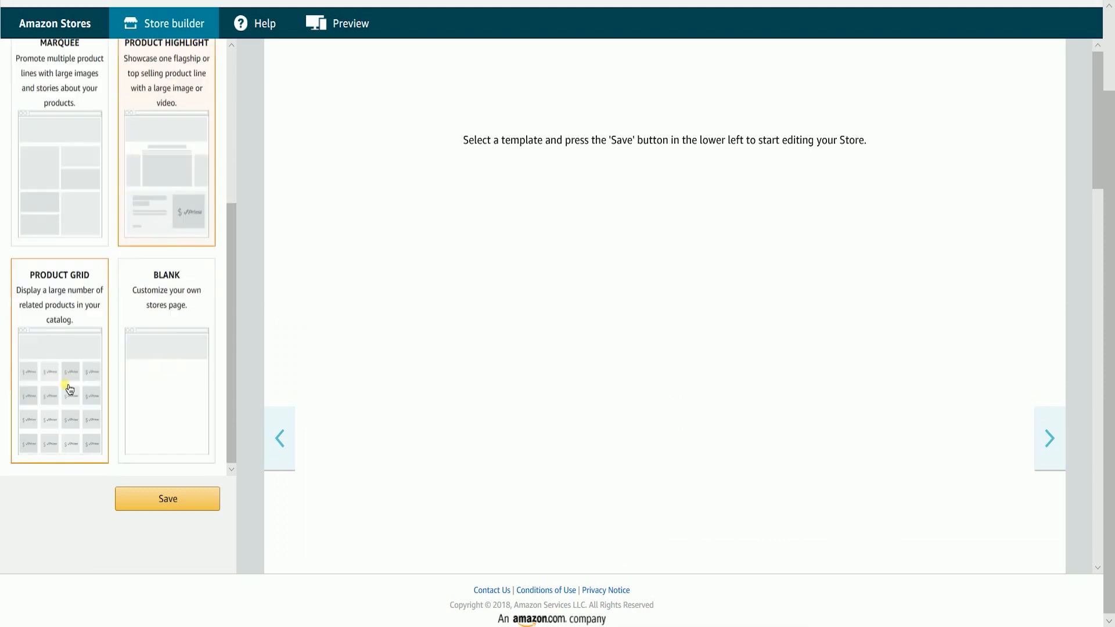
click(60, 391)
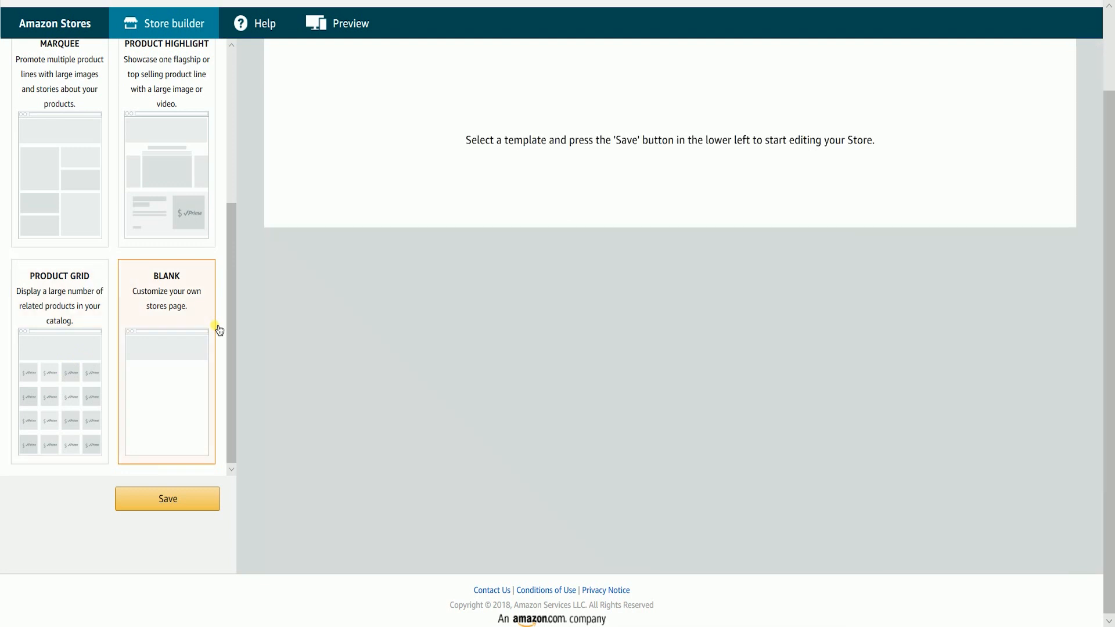
Step: Choose the Marquee layout for the home page and save it
scroll(down, 3)
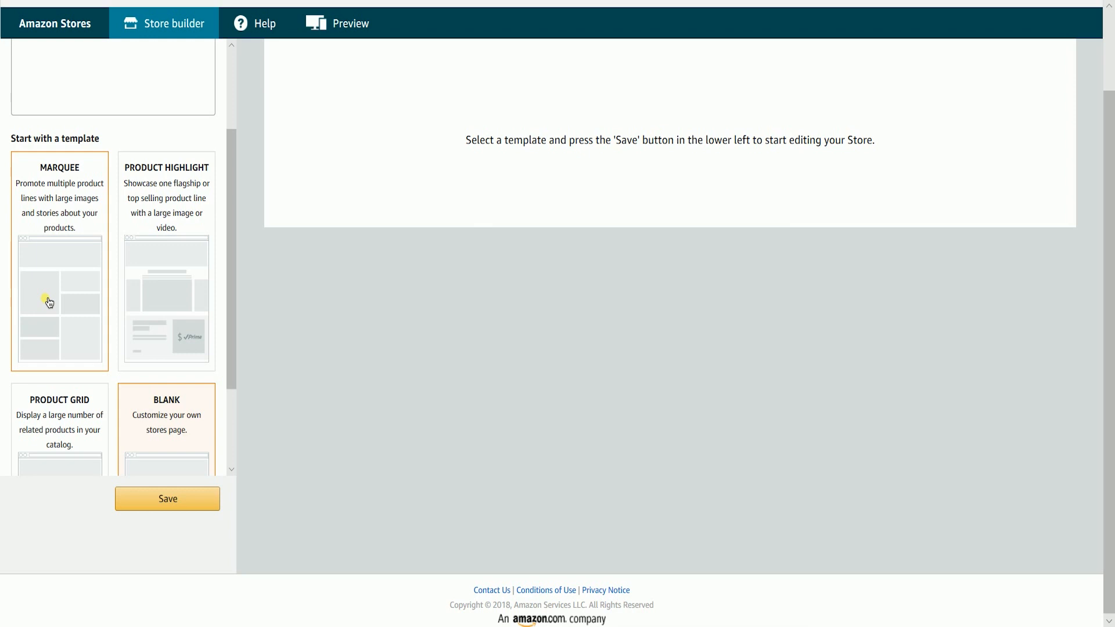
click(47, 298)
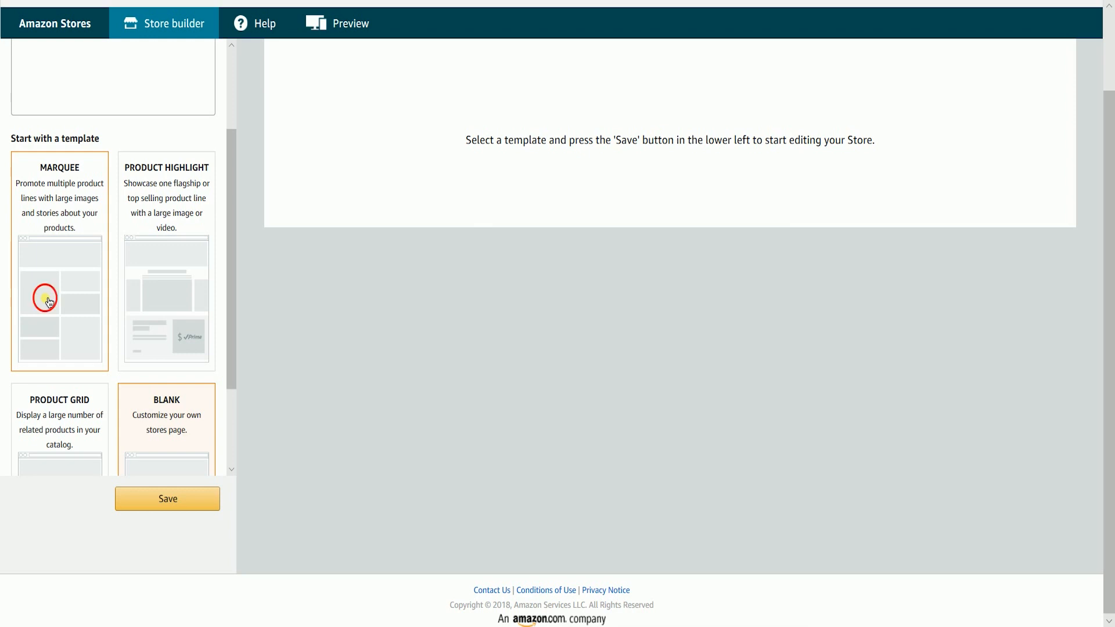
click(60, 301)
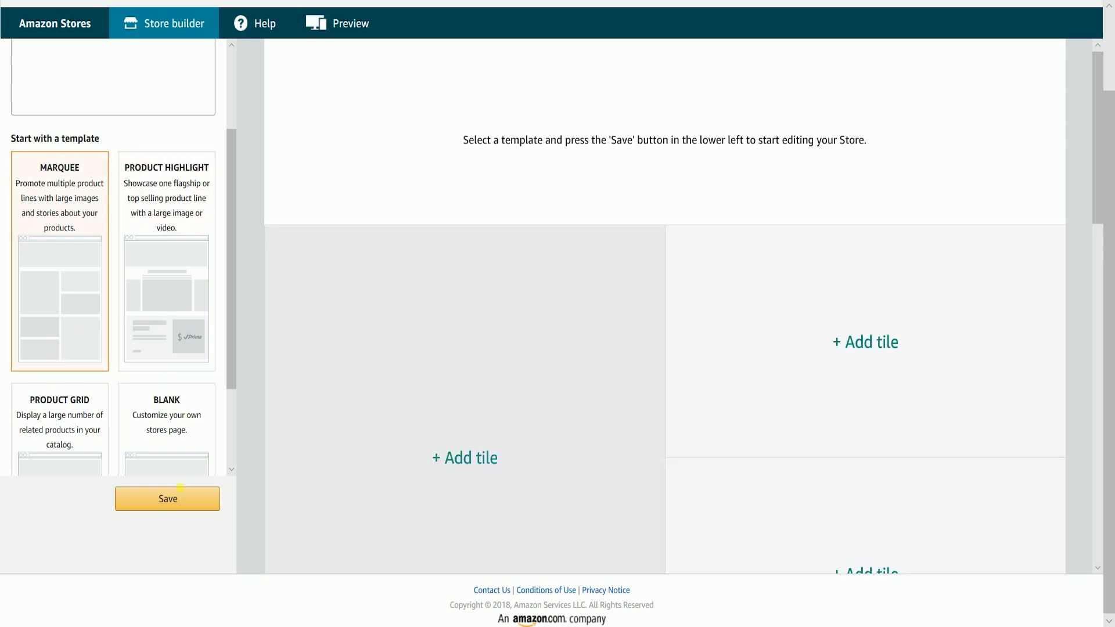
click(167, 499)
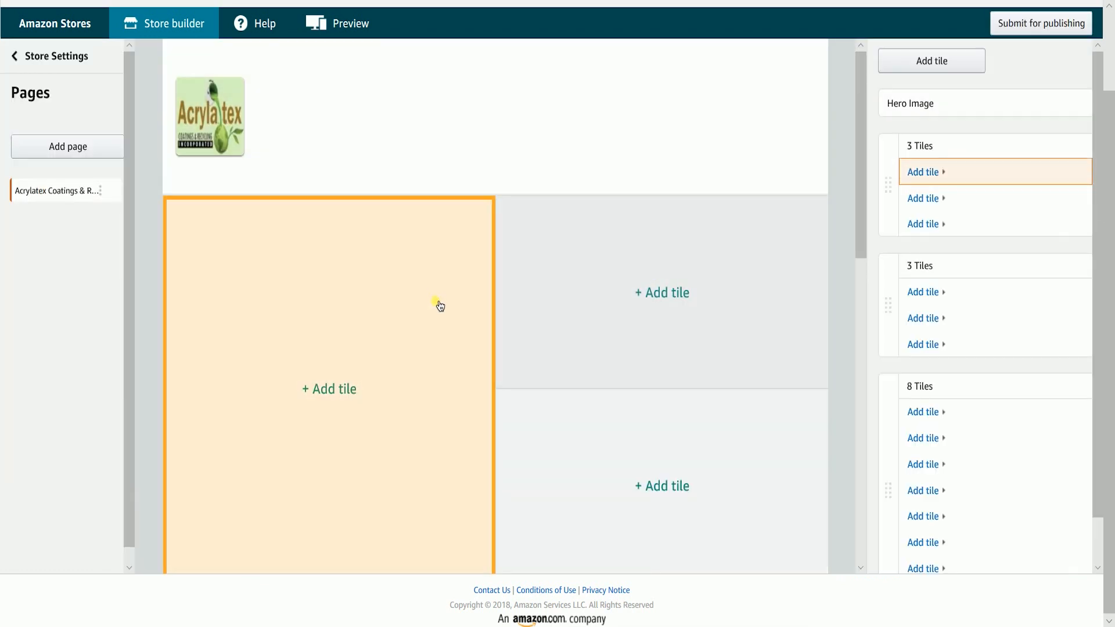
mouse_move(398, 307)
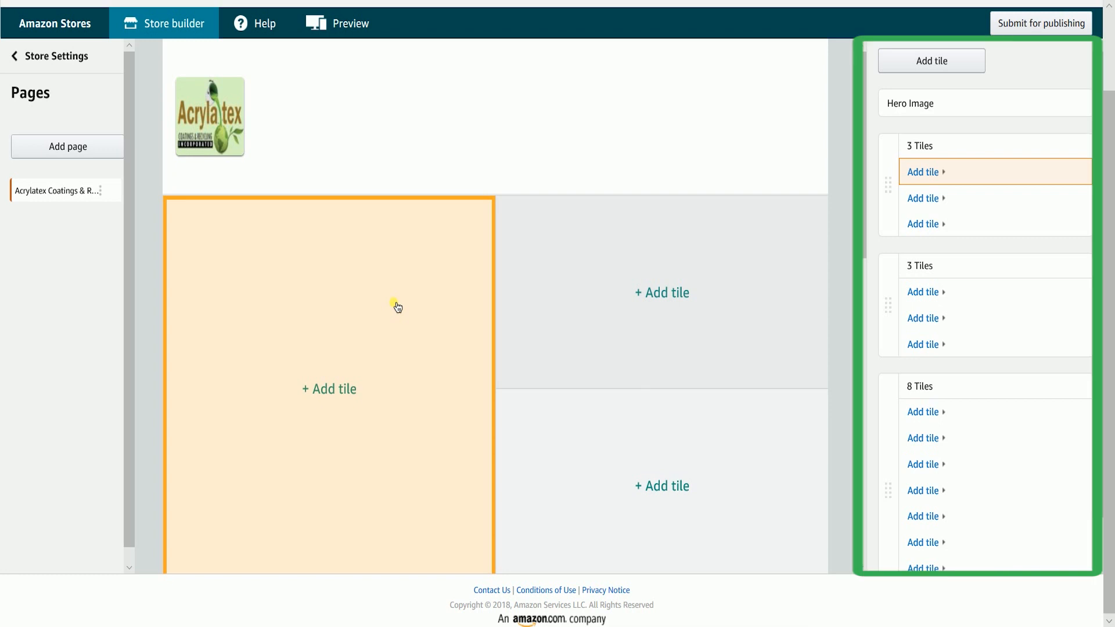
mouse_move(326, 327)
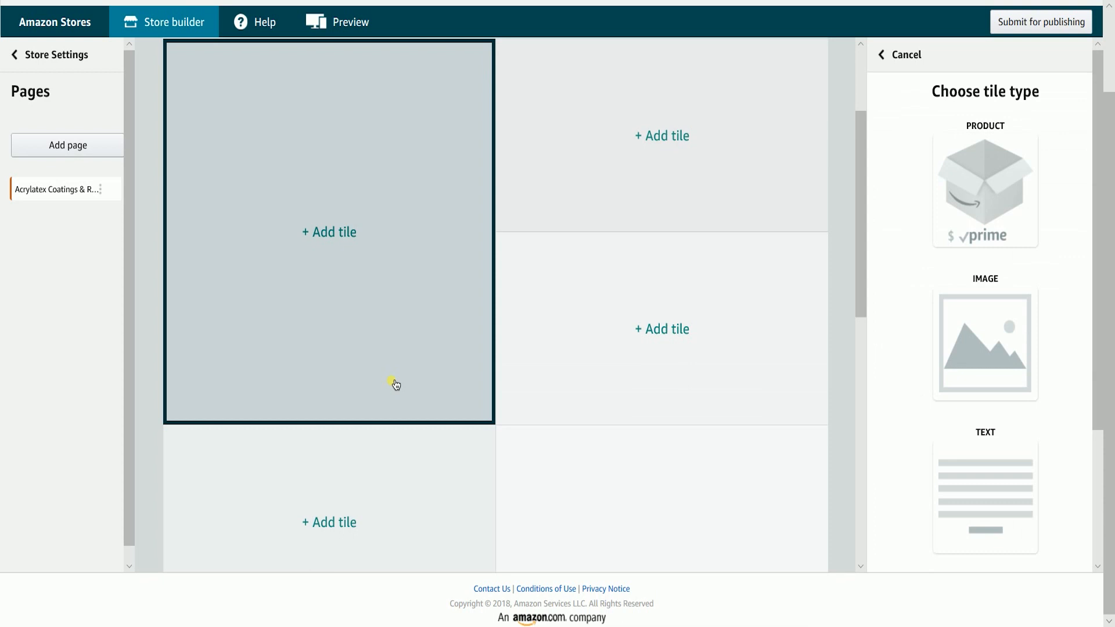
mouse_move(1000, 205)
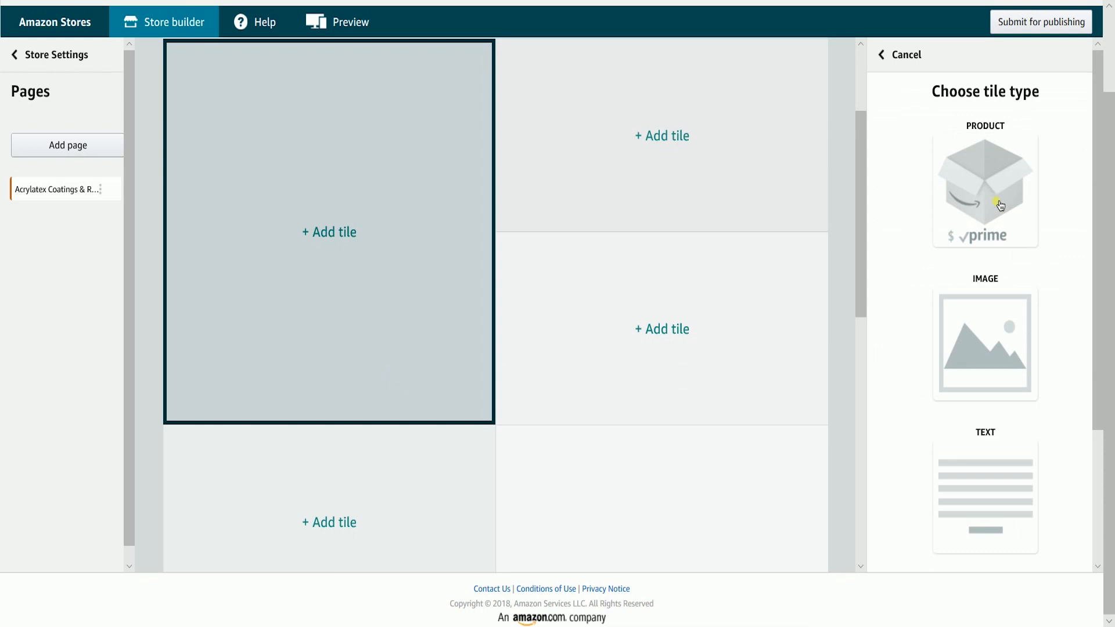
mouse_move(1003, 345)
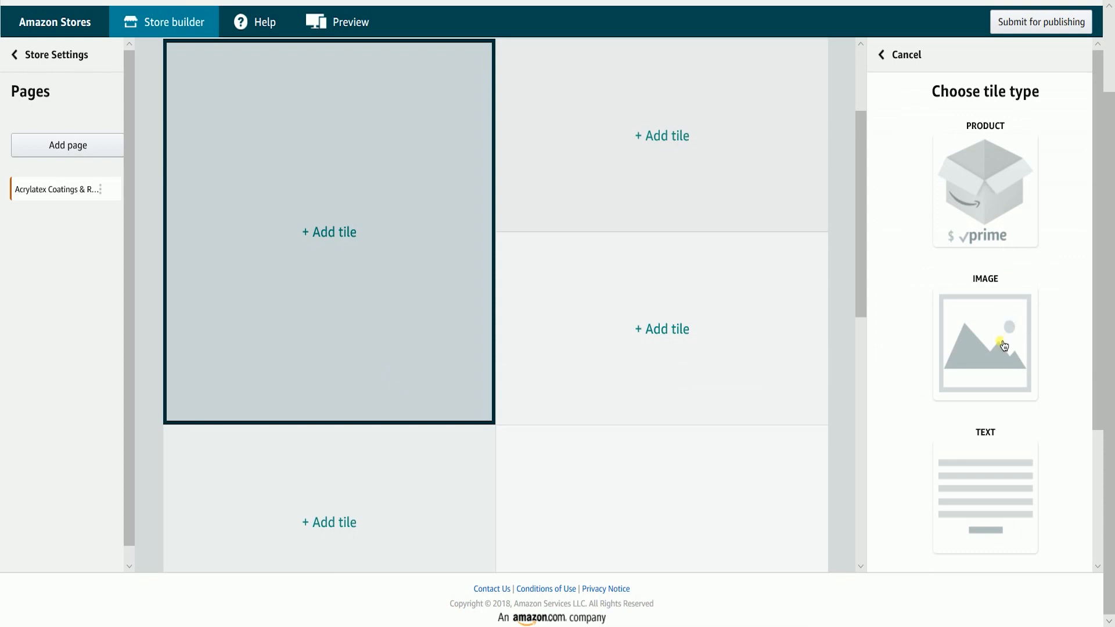
Step: Make the first tile a product tile showing ASIN B077KHD578, the Montage Signature paint at $799.95
scroll(down, 3)
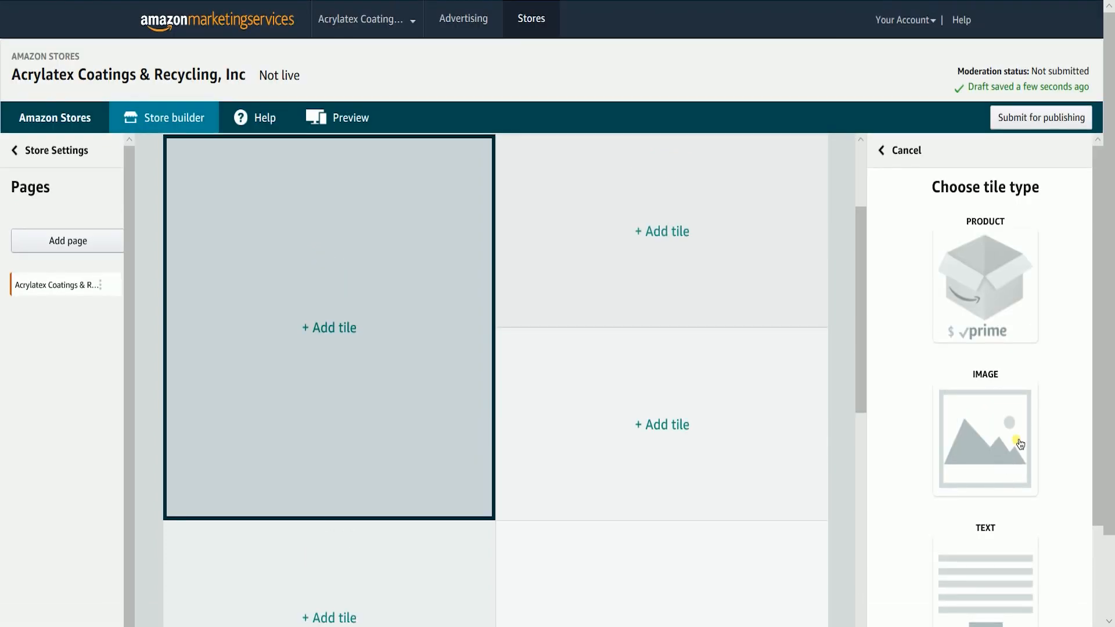
scroll(down, 3)
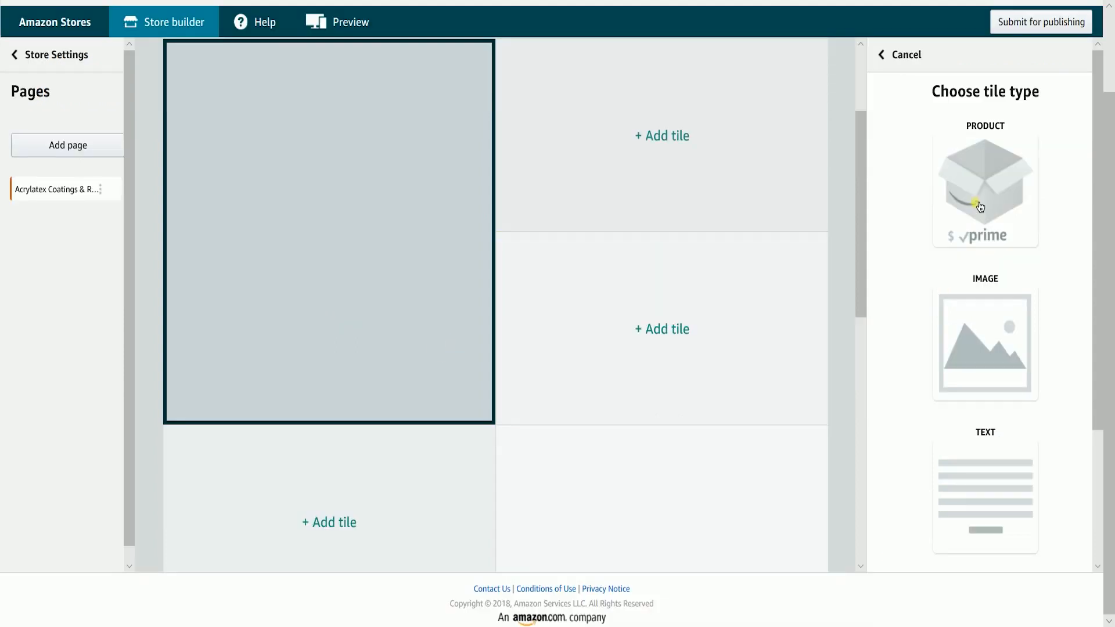
click(985, 190)
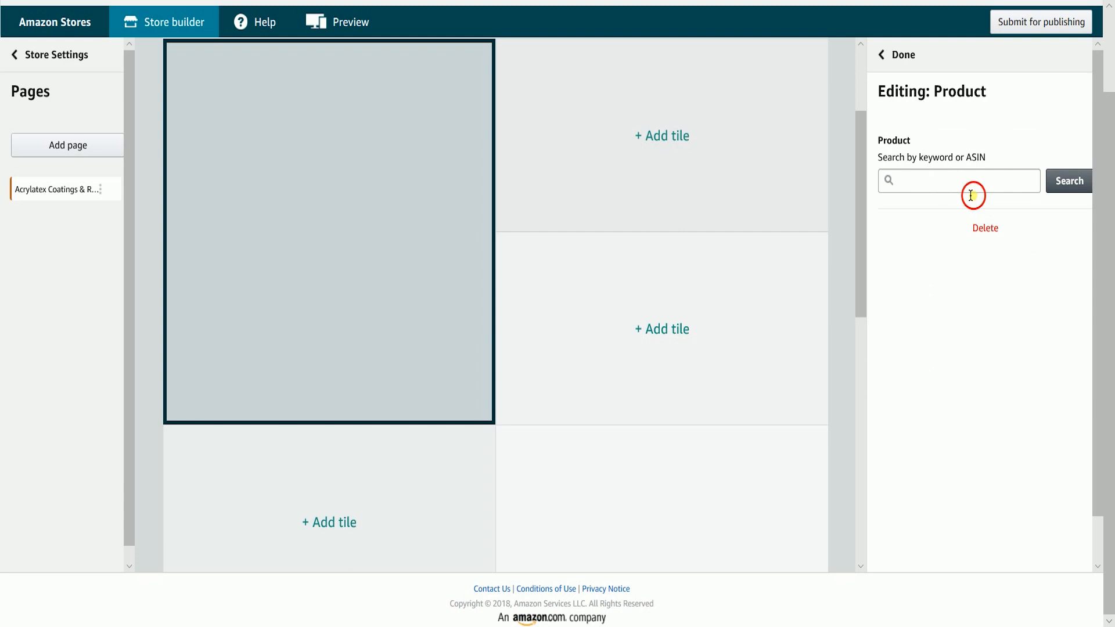
text(B077KHD578)
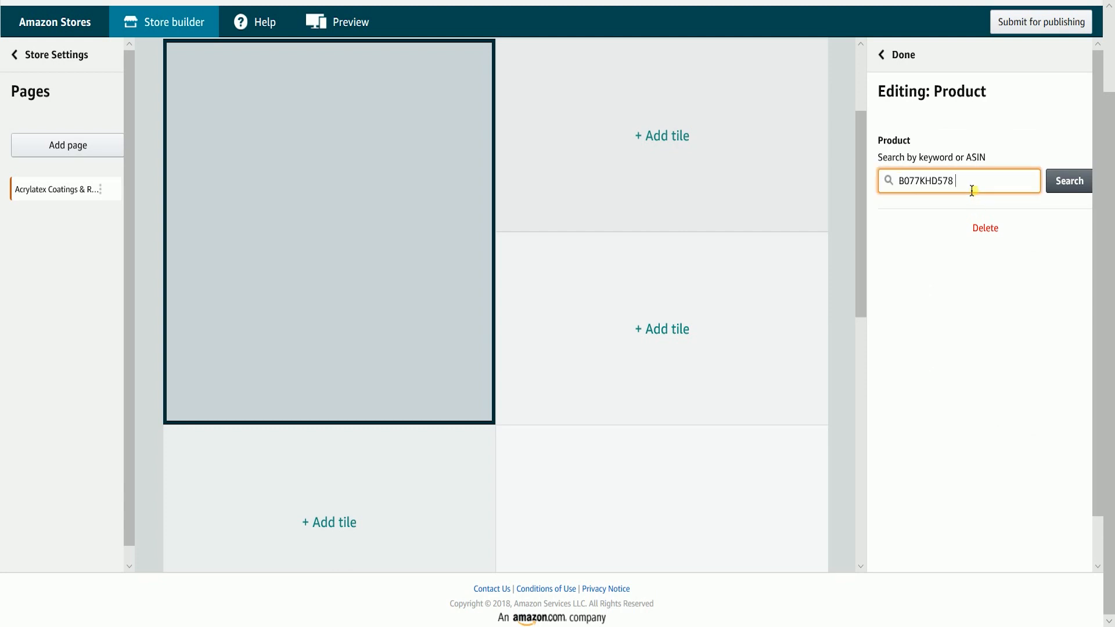
click(1068, 181)
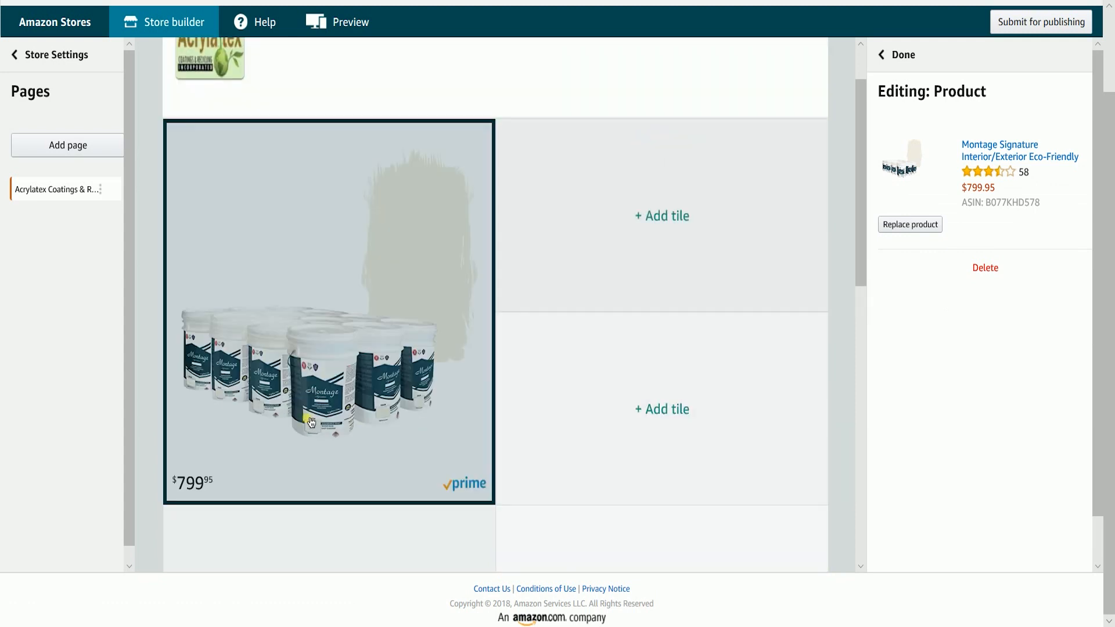
mouse_move(403, 371)
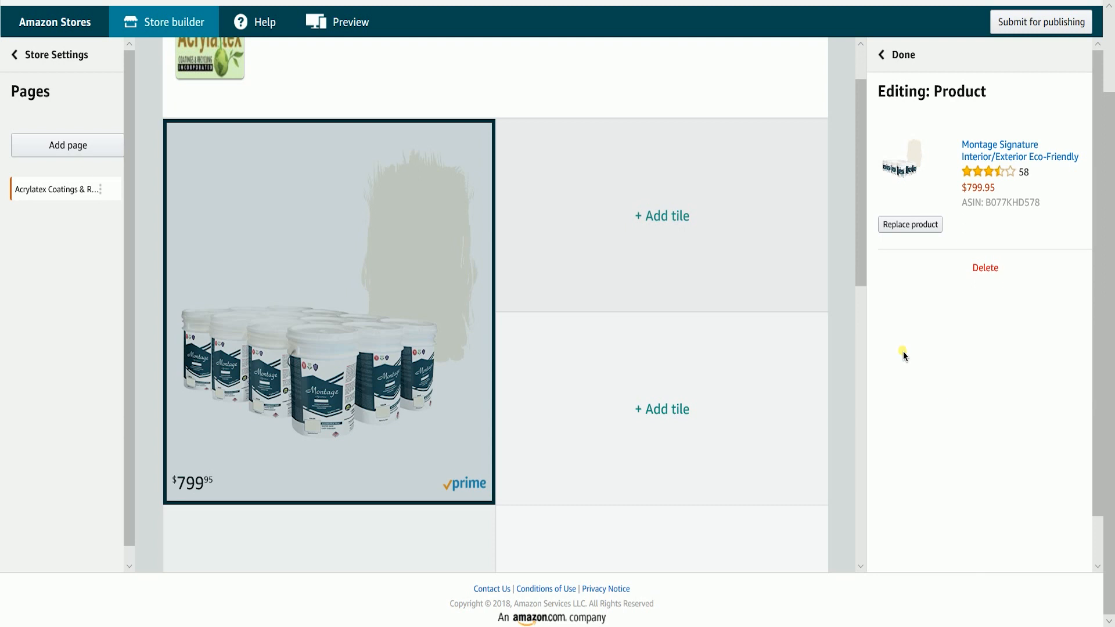
click(662, 409)
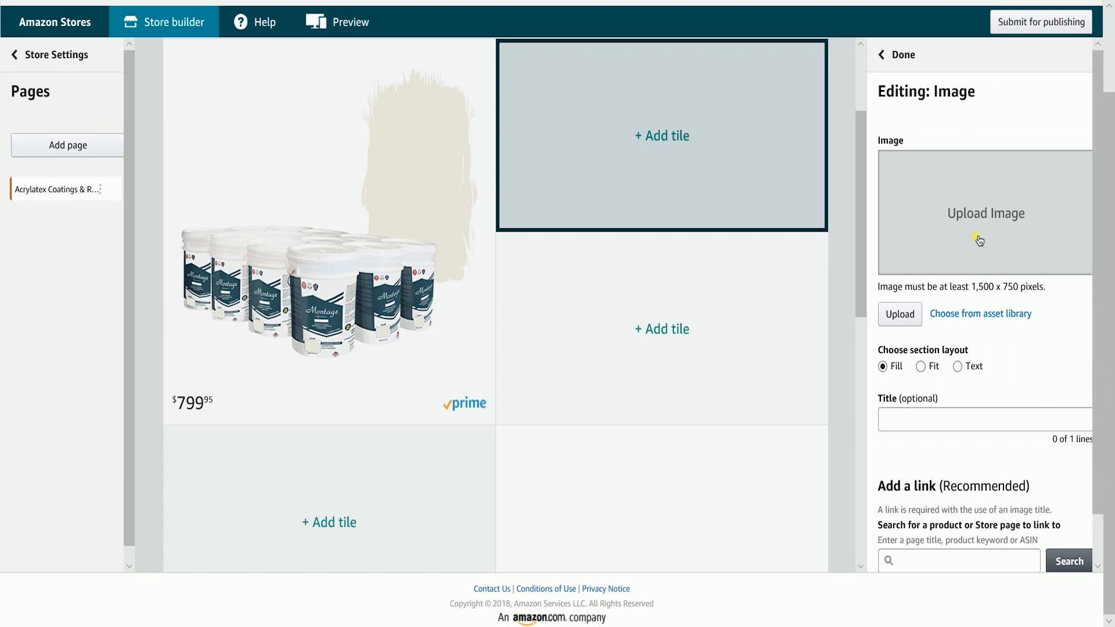
mouse_move(967, 212)
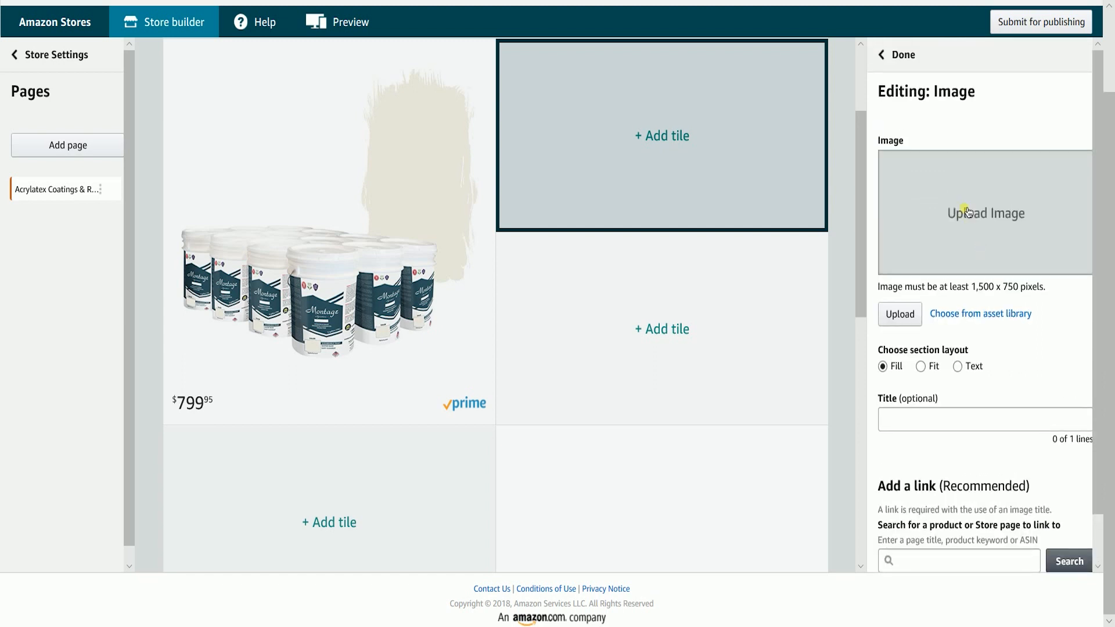
Step: Upload lifecycle-pail.jpg into the second image tile and adjust its crop
click(898, 314)
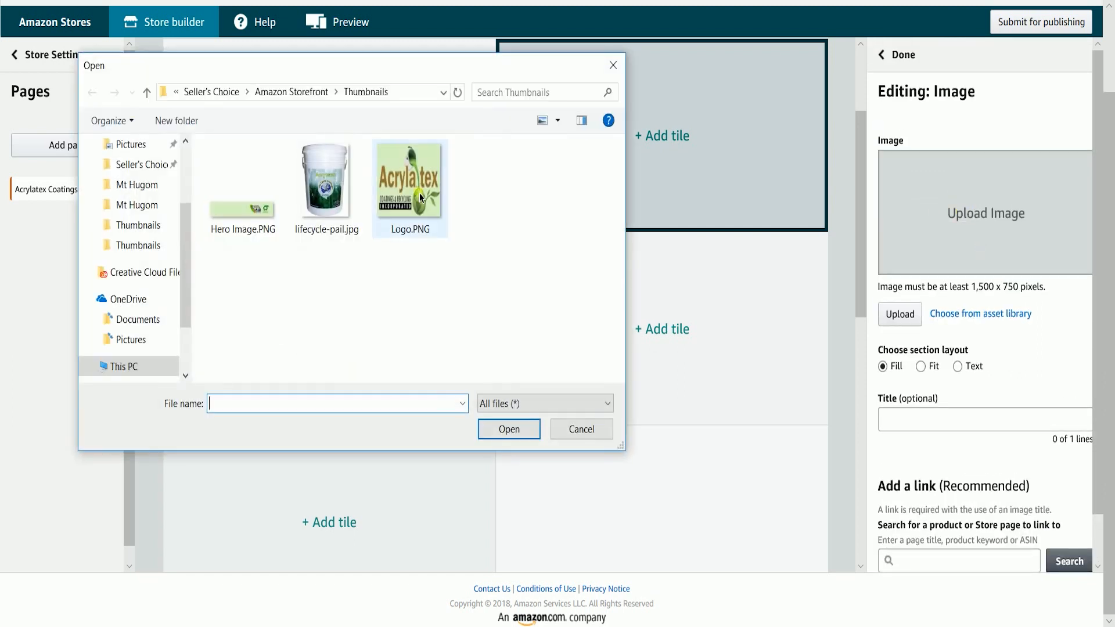
click(580, 429)
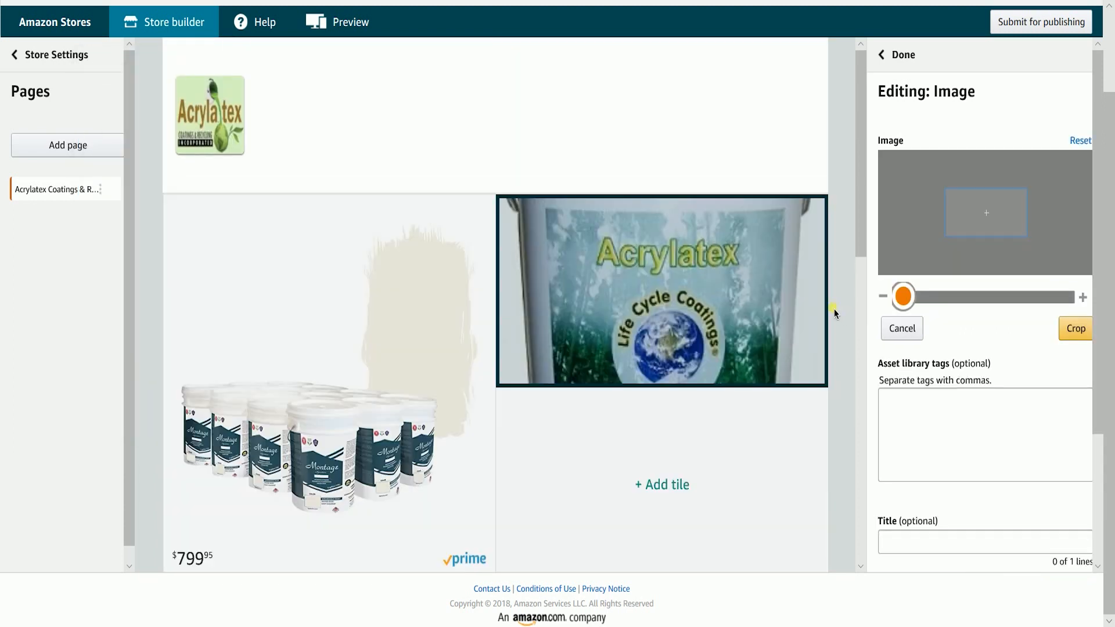
drag(903, 296, 903, 296)
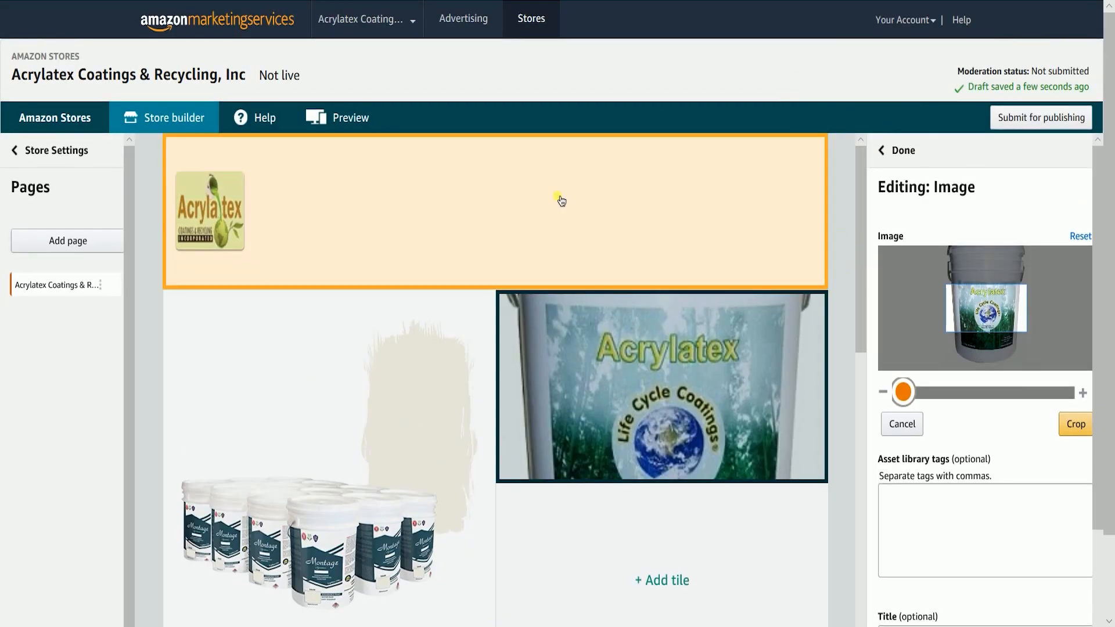
Step: Upload the California Certified Latex Paint Recycling banner as the header hero image and resize it
click(901, 424)
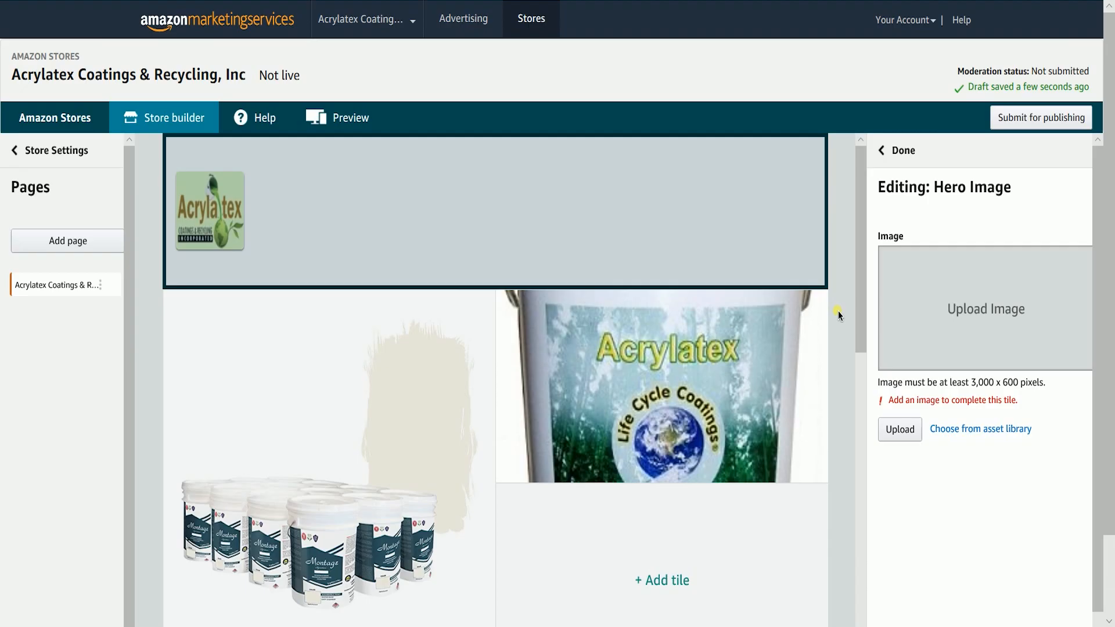
click(899, 429)
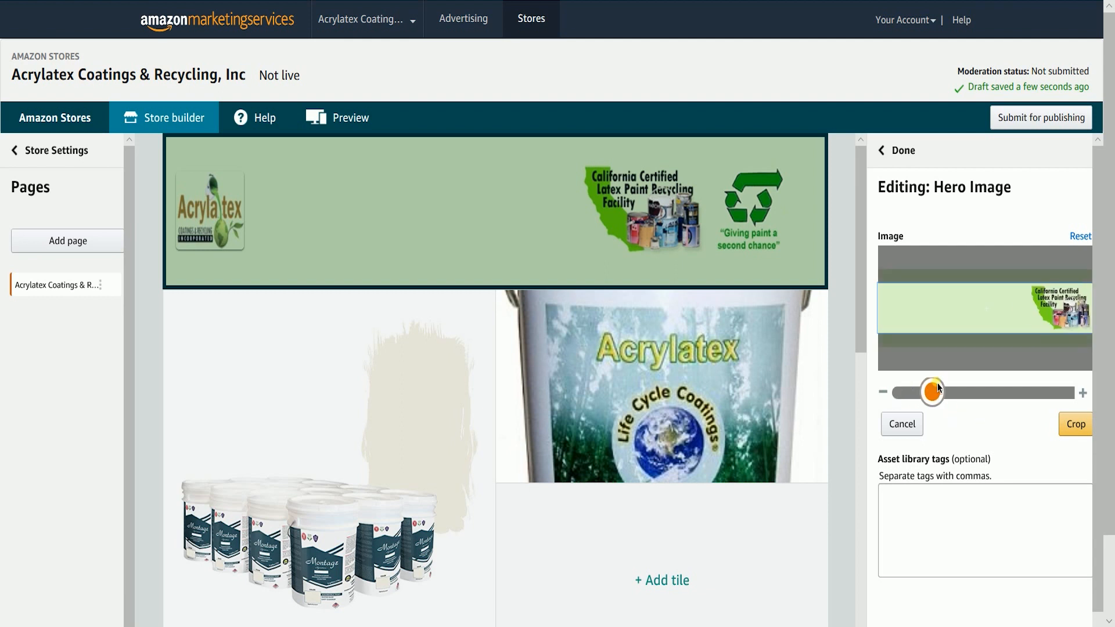
drag(932, 391, 904, 390)
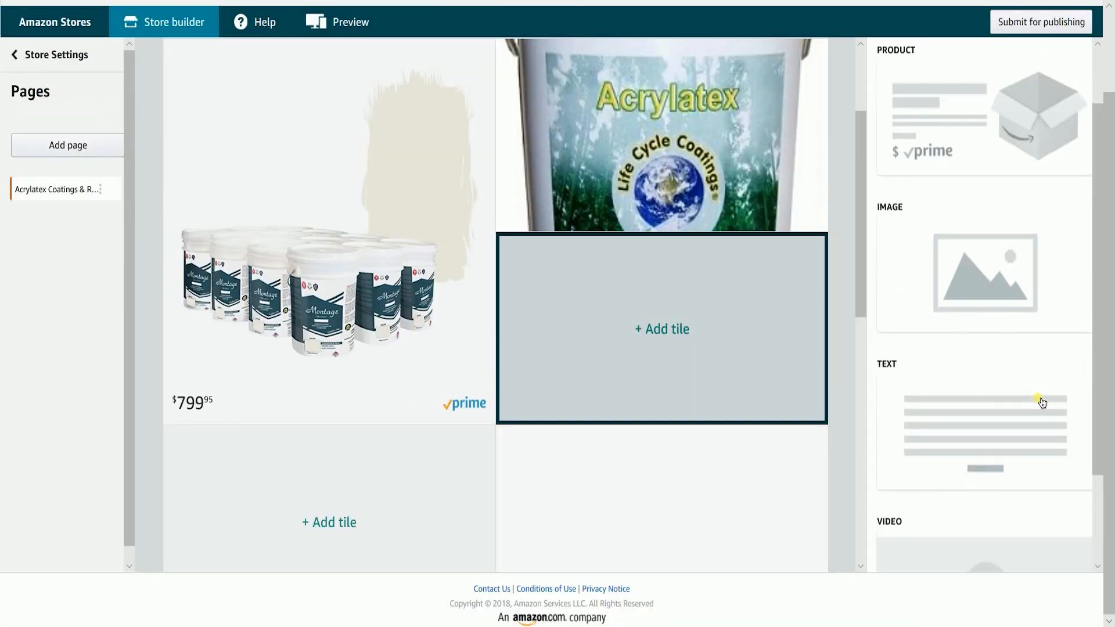
Step: Add a 'Test Test' text tile linked to the Montage Signature product via ASIN B077KHD578
scroll(down, 3)
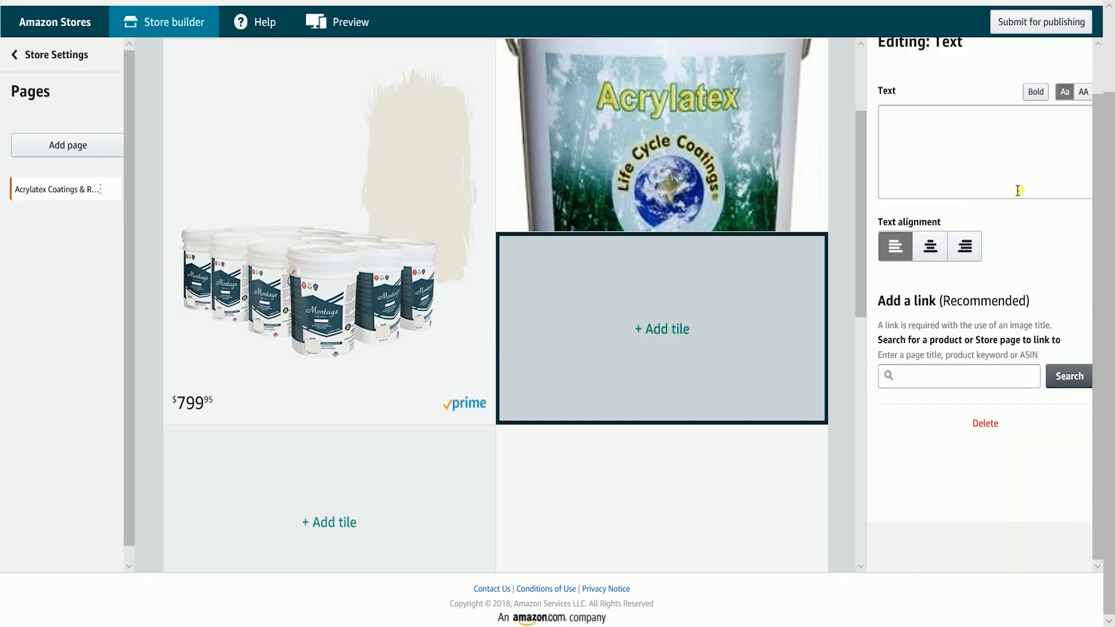
text(Test Test)
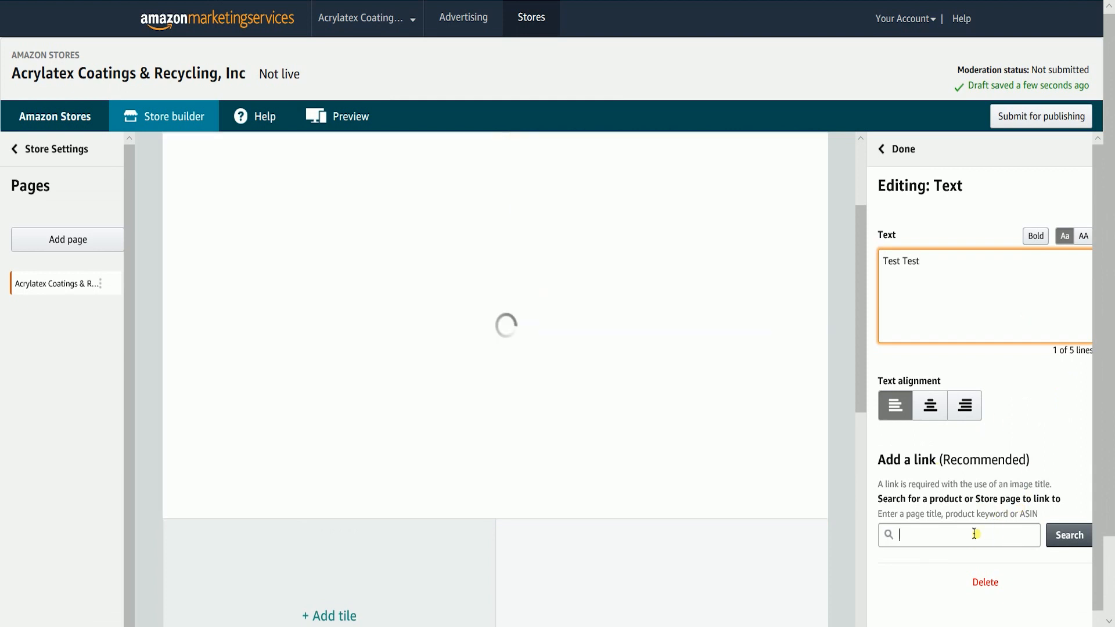
text(B077KHD578)
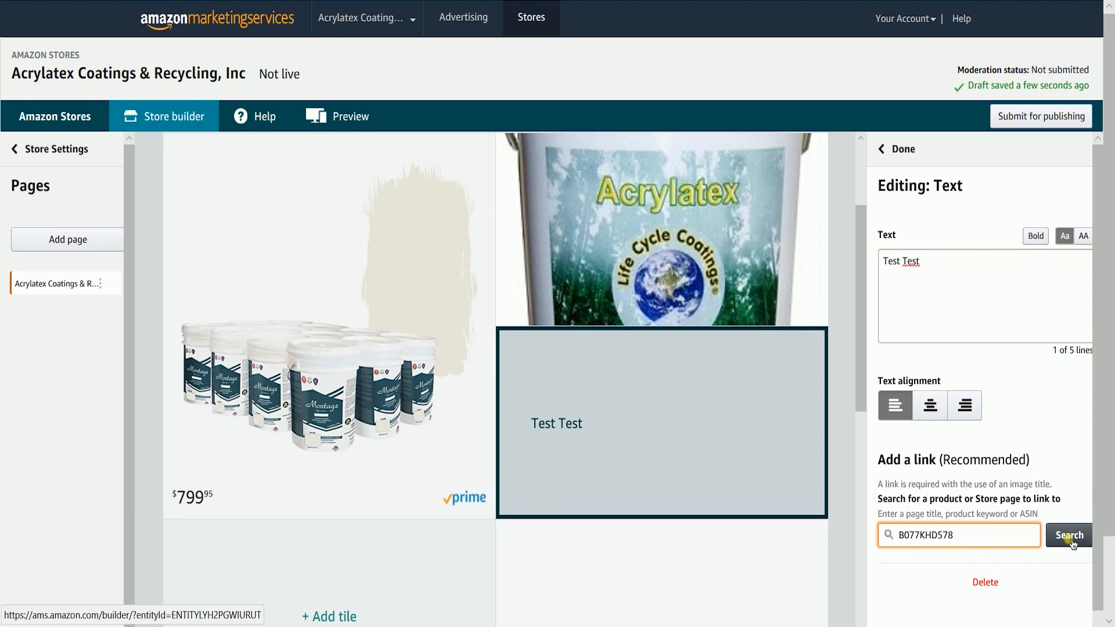
click(1068, 535)
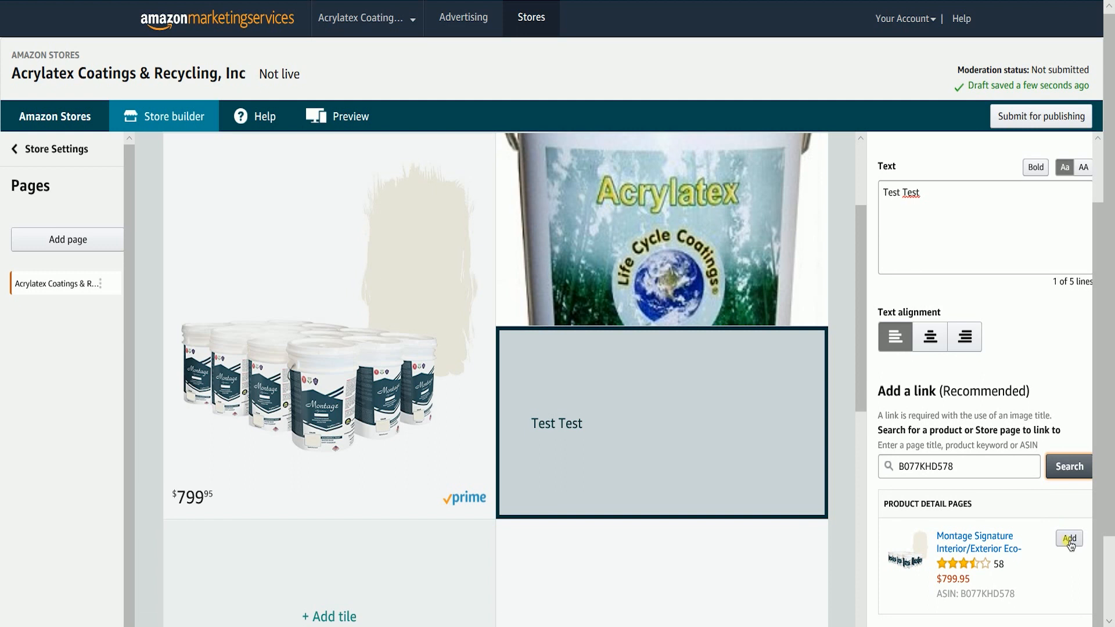
click(1068, 538)
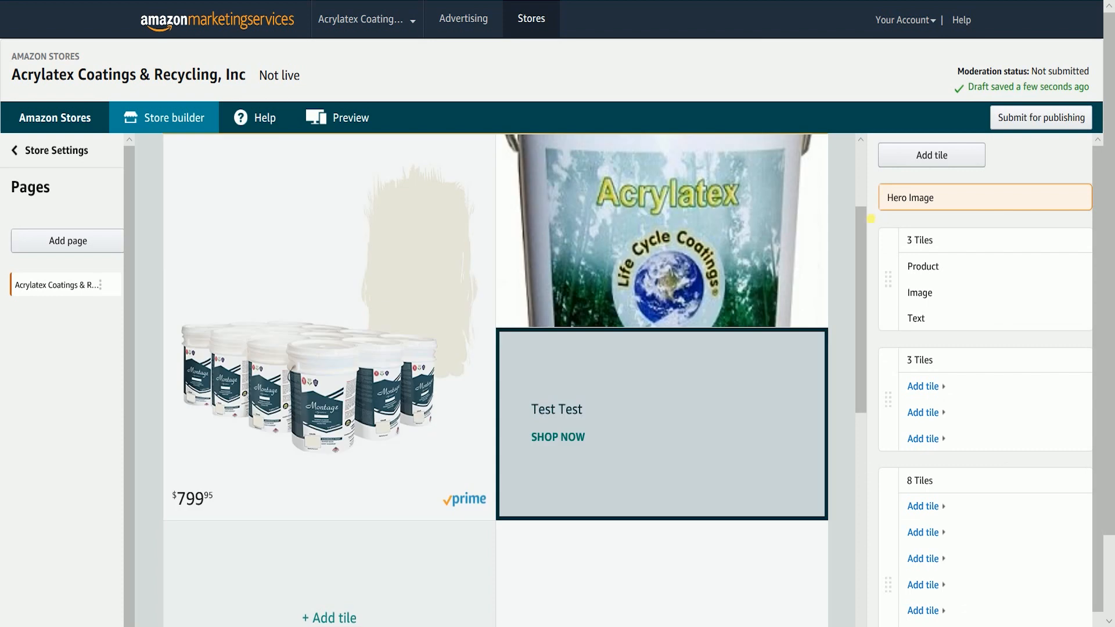
Step: Add an 'Architectural Paint' page with that navigation title and meta description, Product Grid layout
click(82, 431)
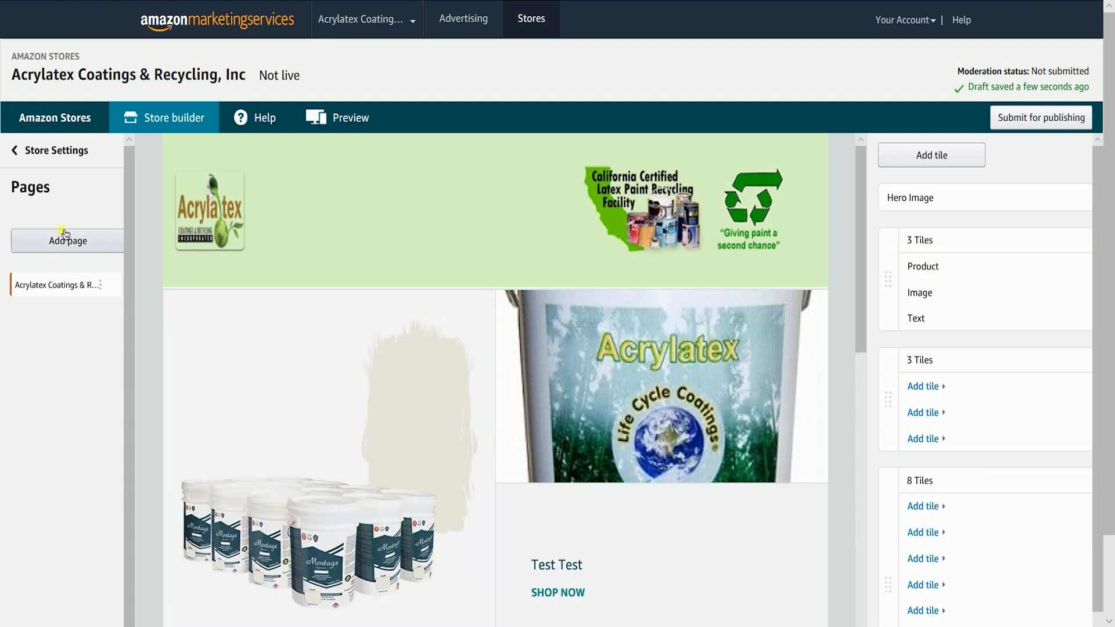
click(68, 240)
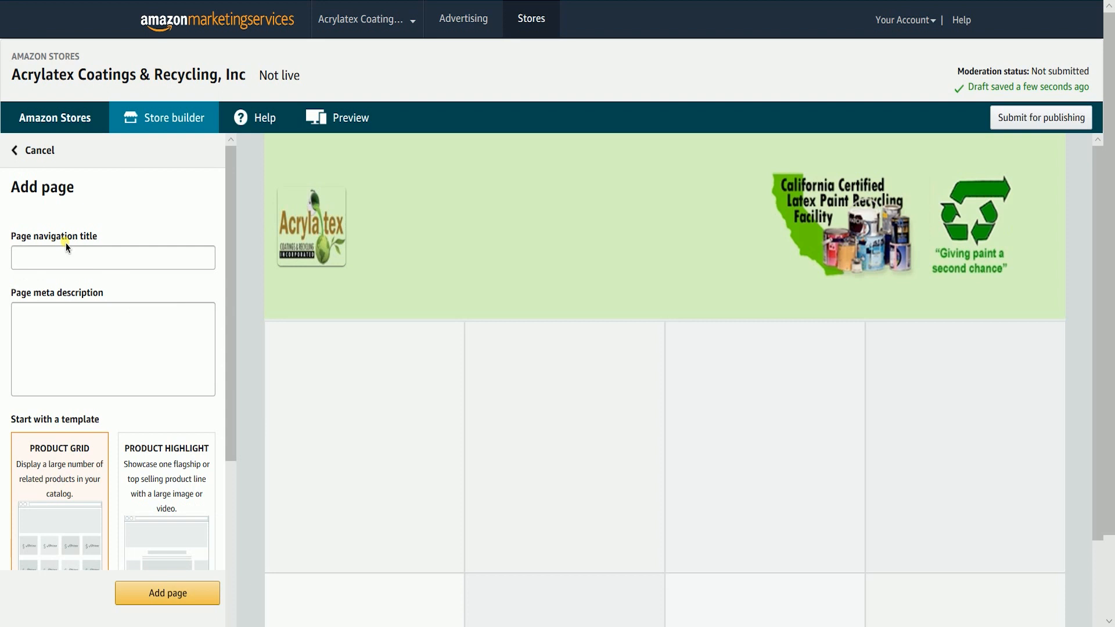
click(112, 257)
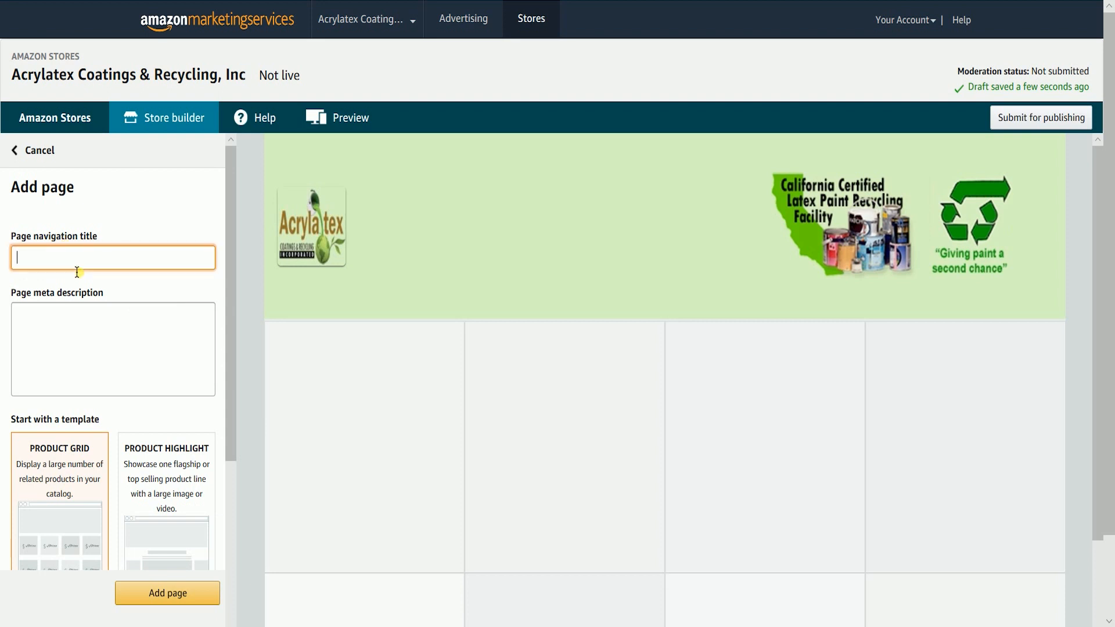
text(Arch)
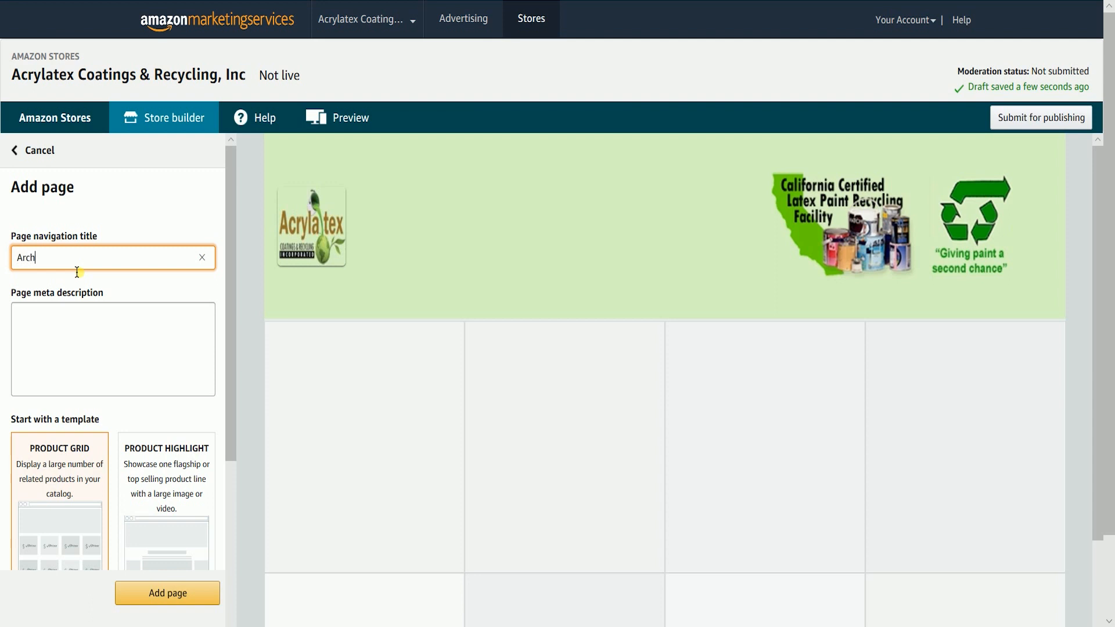
text(itectural Paint)
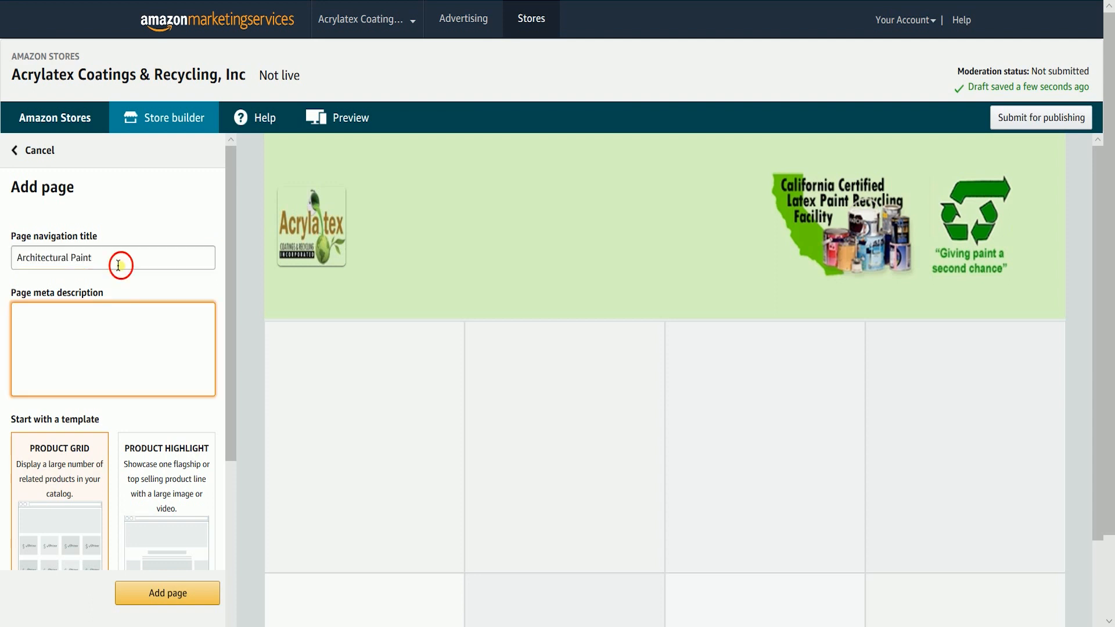
text(Architectural Paint)
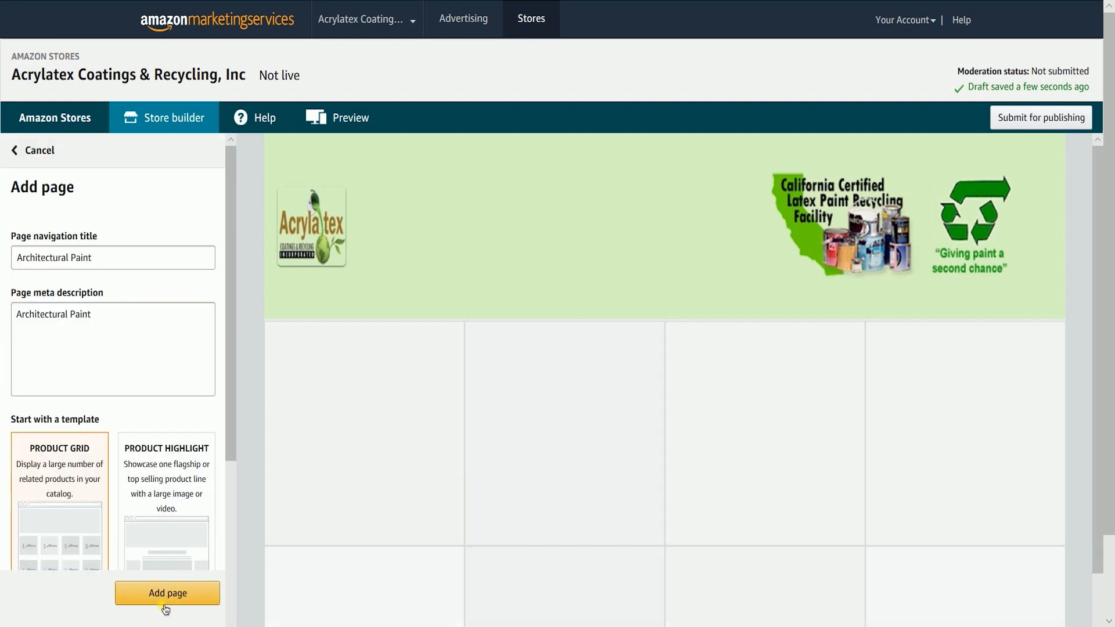
click(167, 593)
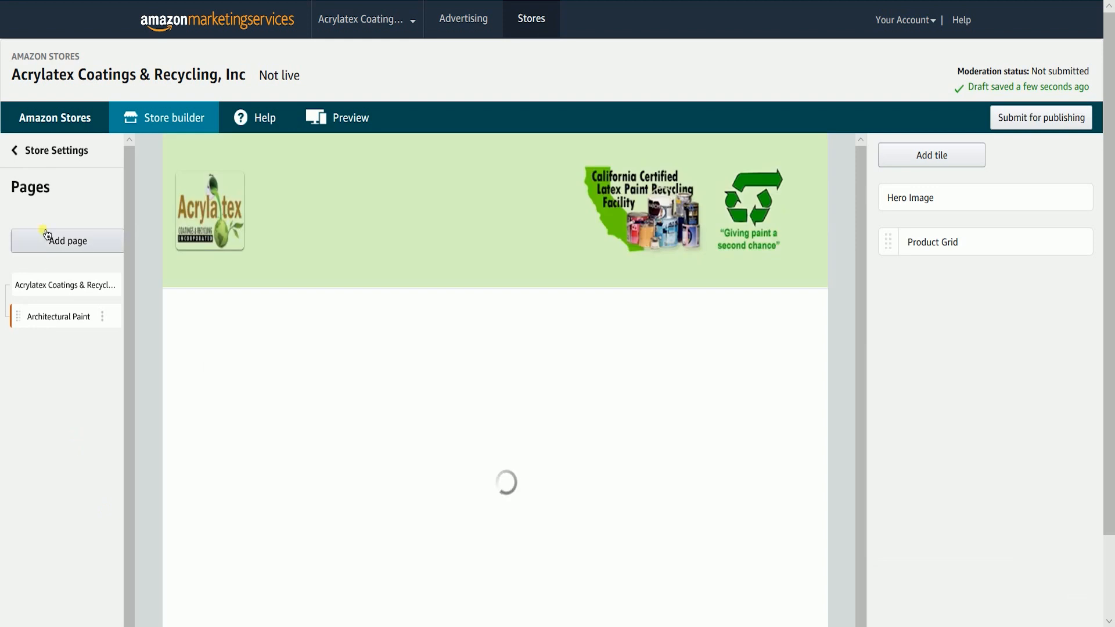
Step: Add Flat Colors and FAQ as child pages under Architectural Paint
click(64, 285)
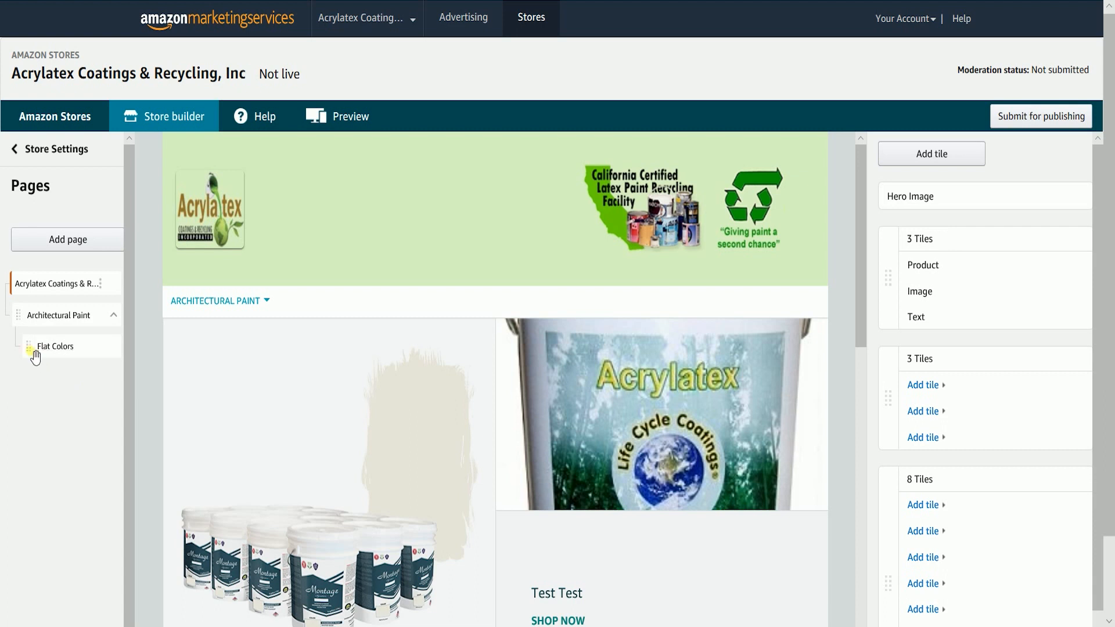
click(54, 346)
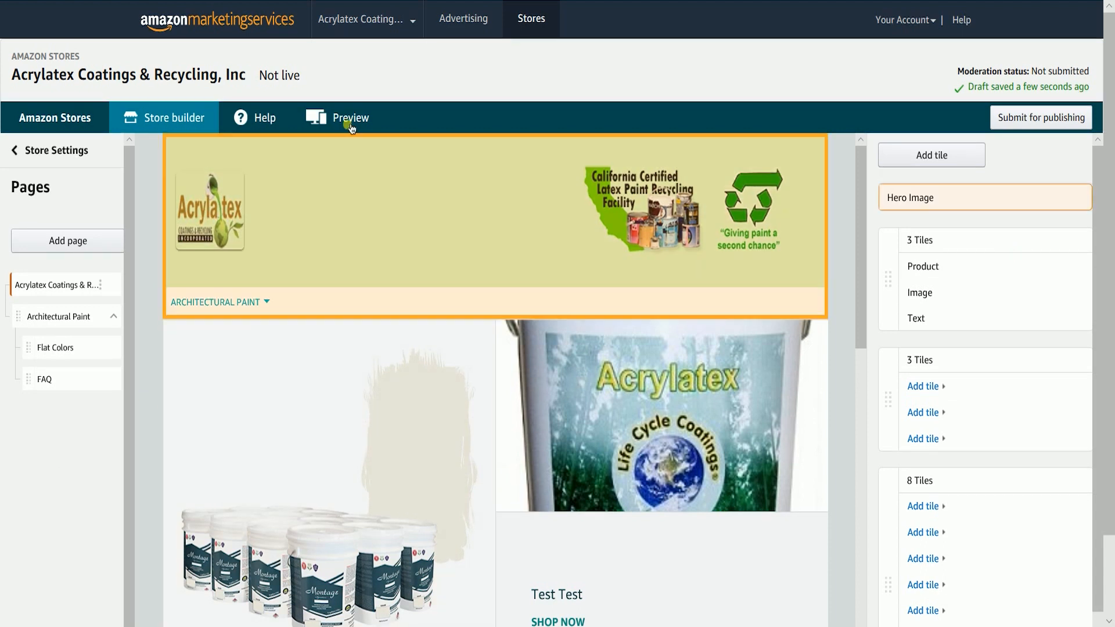
click(349, 118)
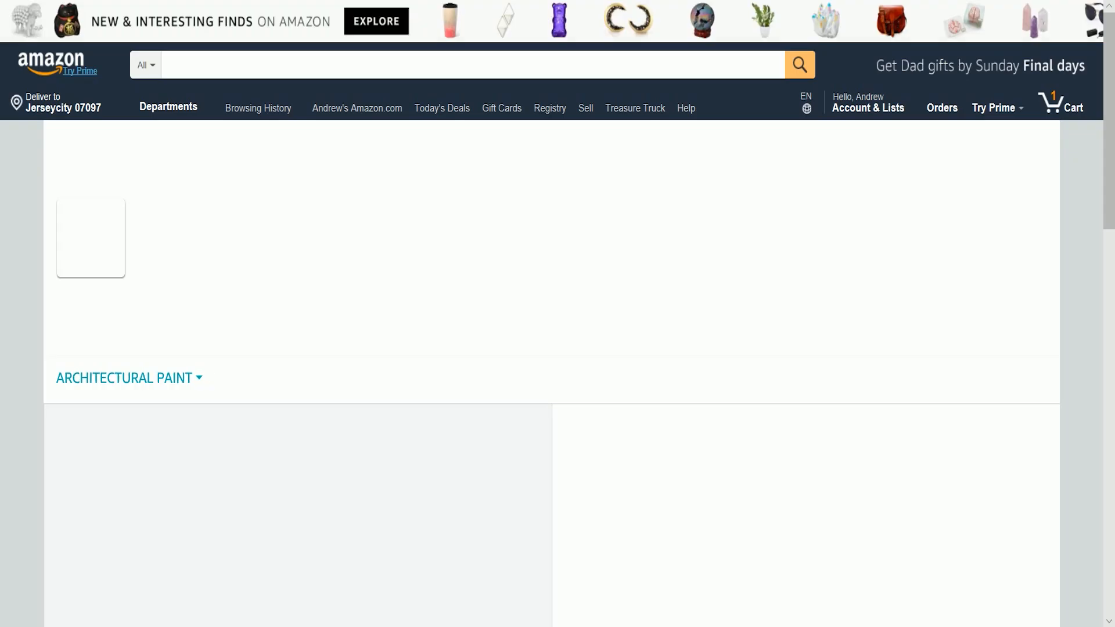
scroll(down, 3)
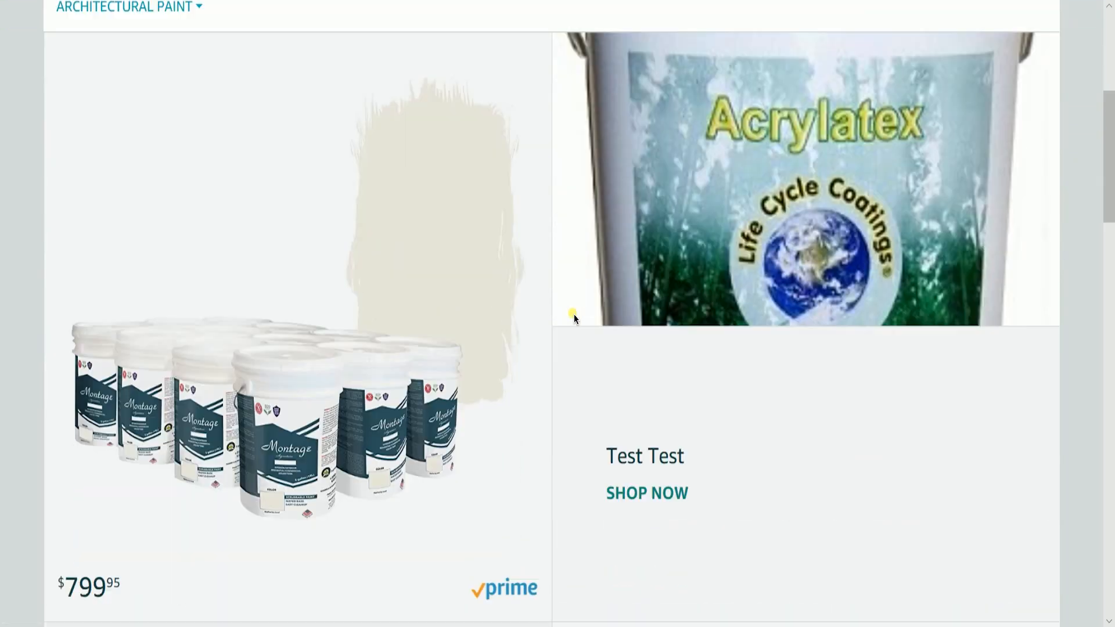
scroll(up, 3)
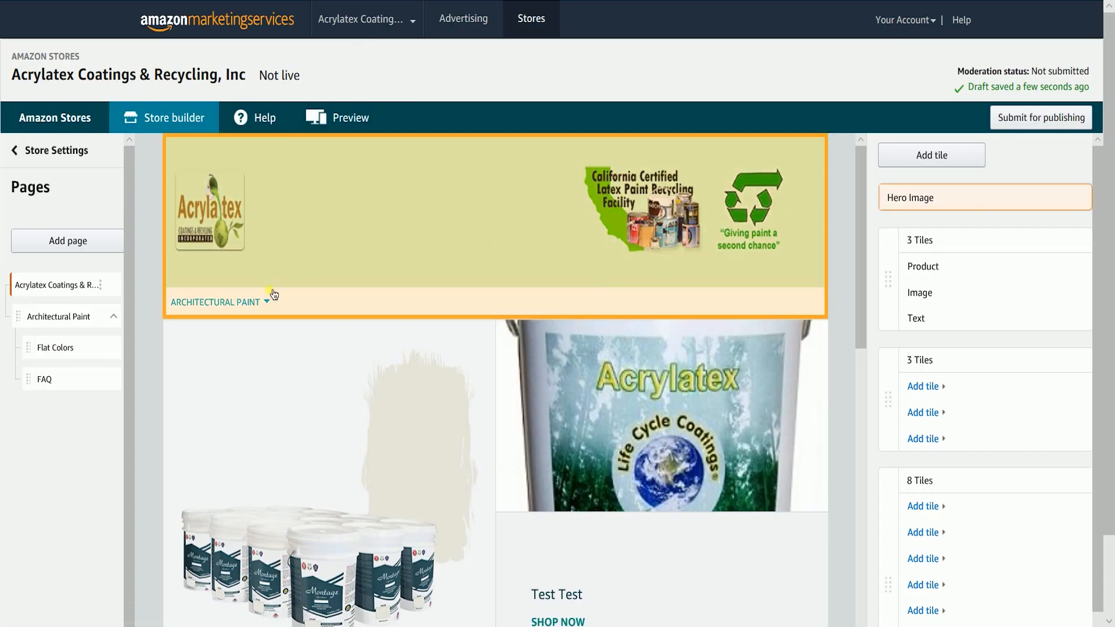
click(349, 117)
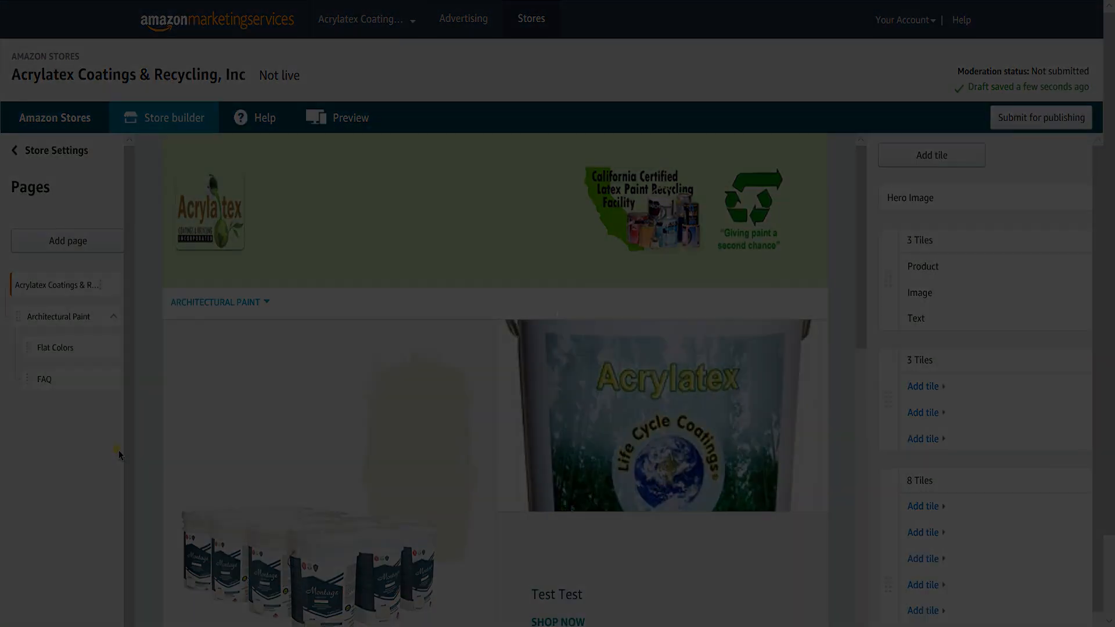
click(1040, 117)
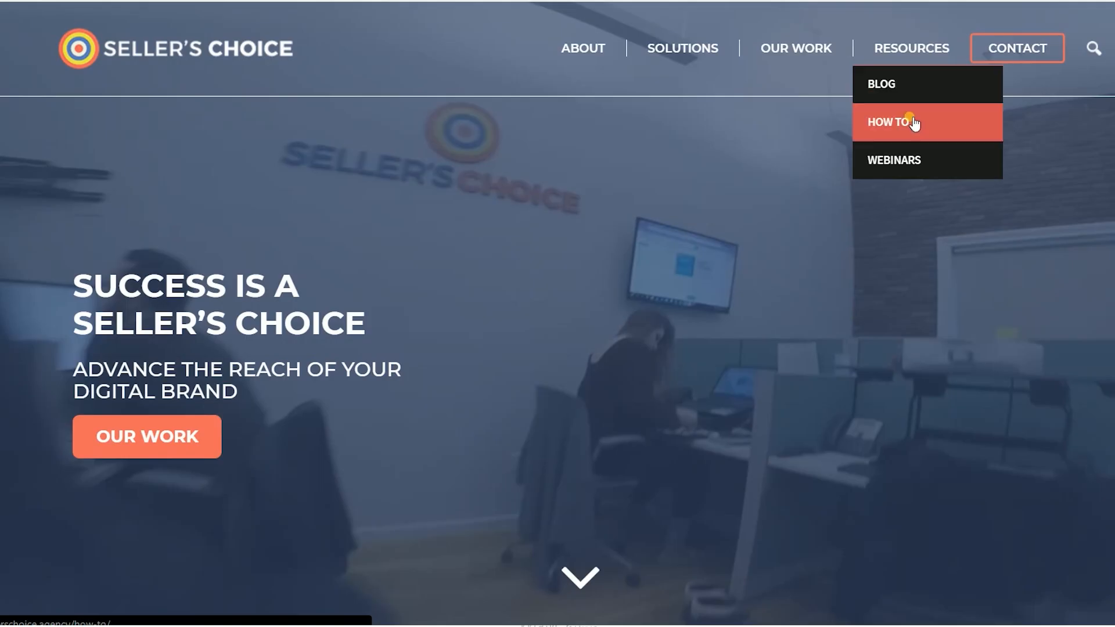
Step: Open the How To articles on Seller's Choice, dismiss the webinar pop-up and browse the list
click(888, 122)
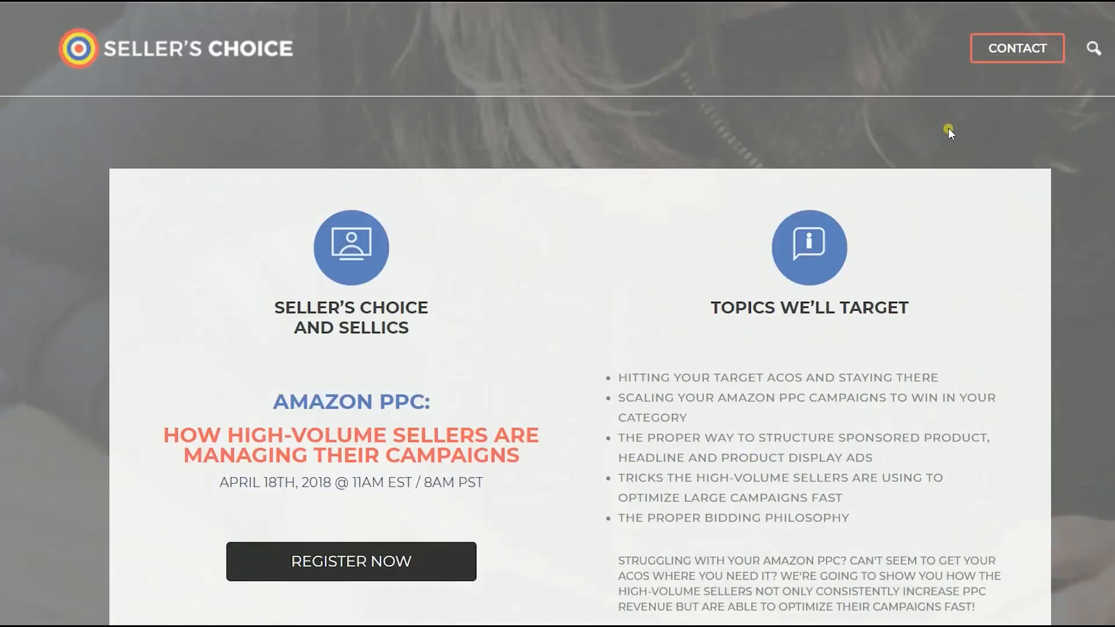
click(888, 121)
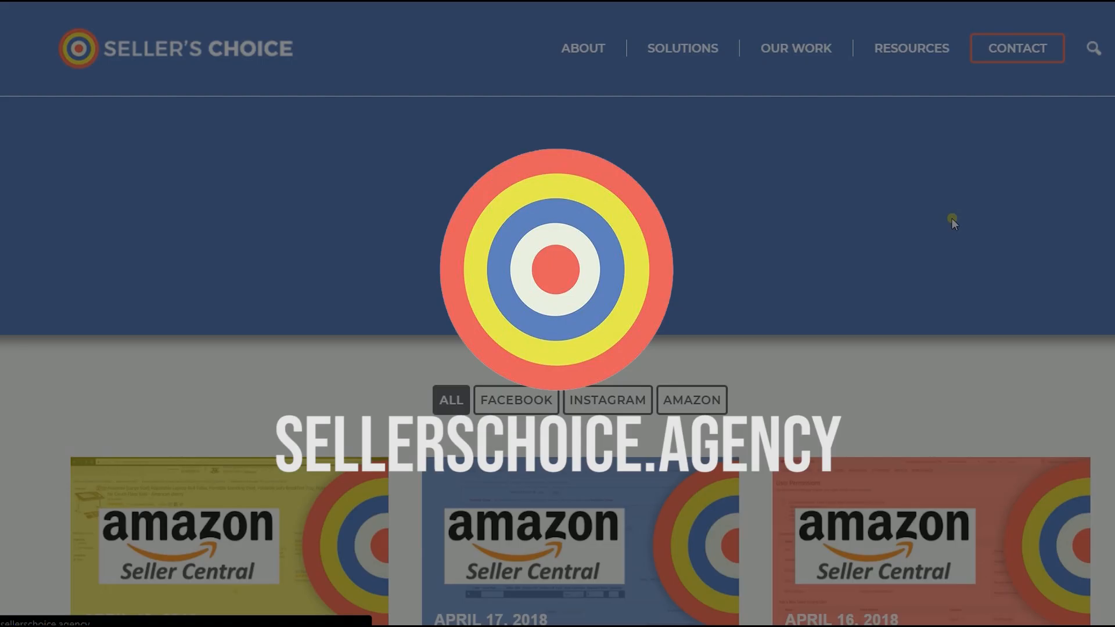
scroll(down, 3)
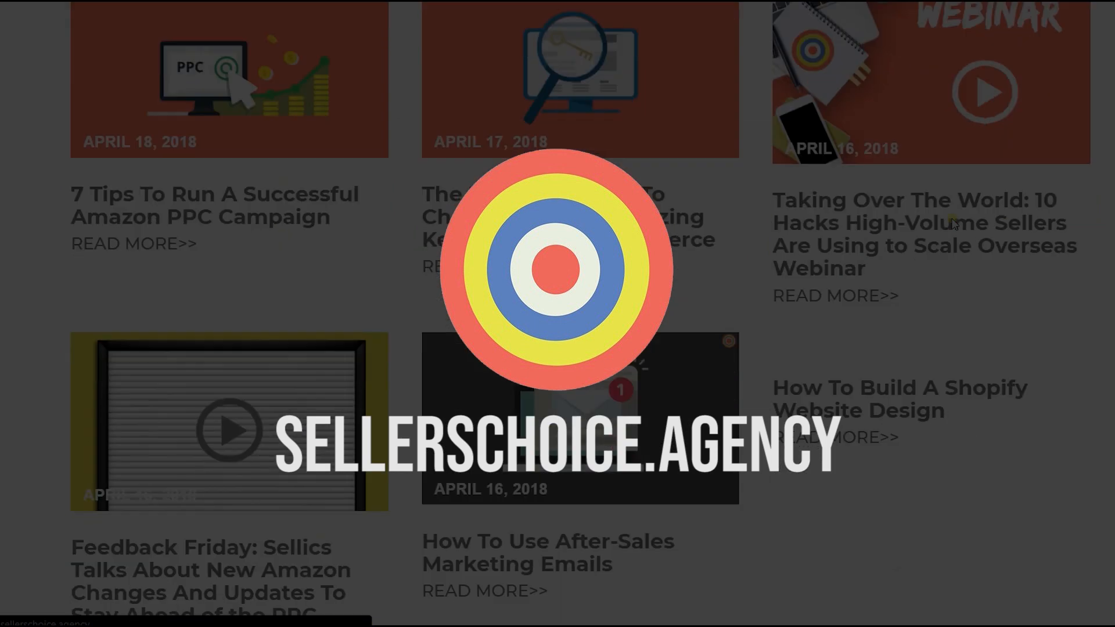
scroll(down, 3)
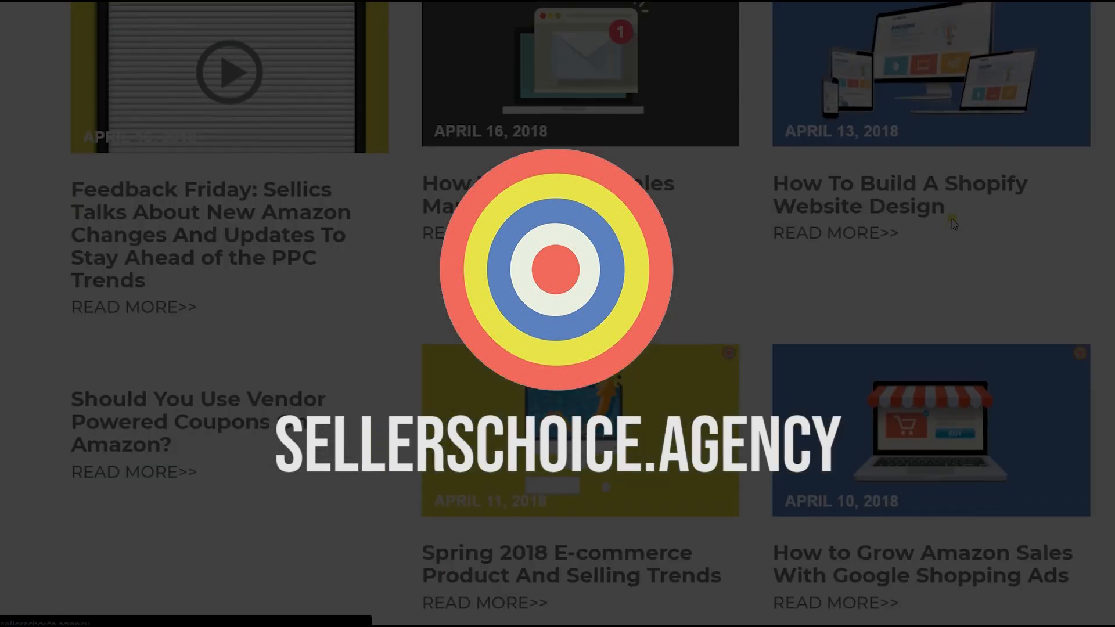